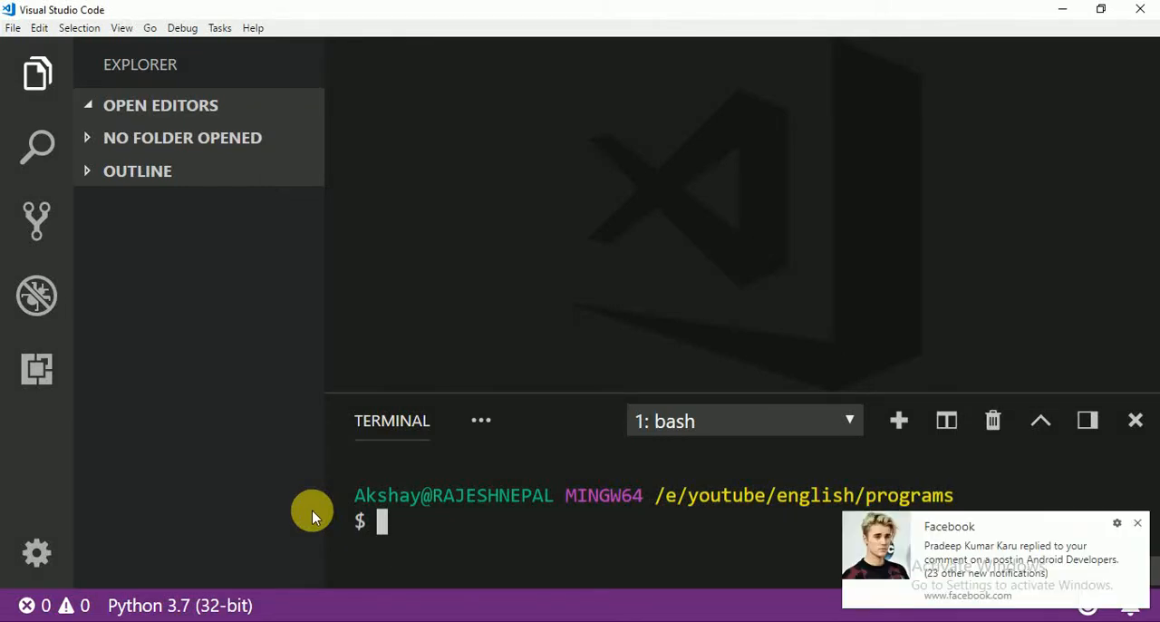
pyautogui.moveTo(614, 508)
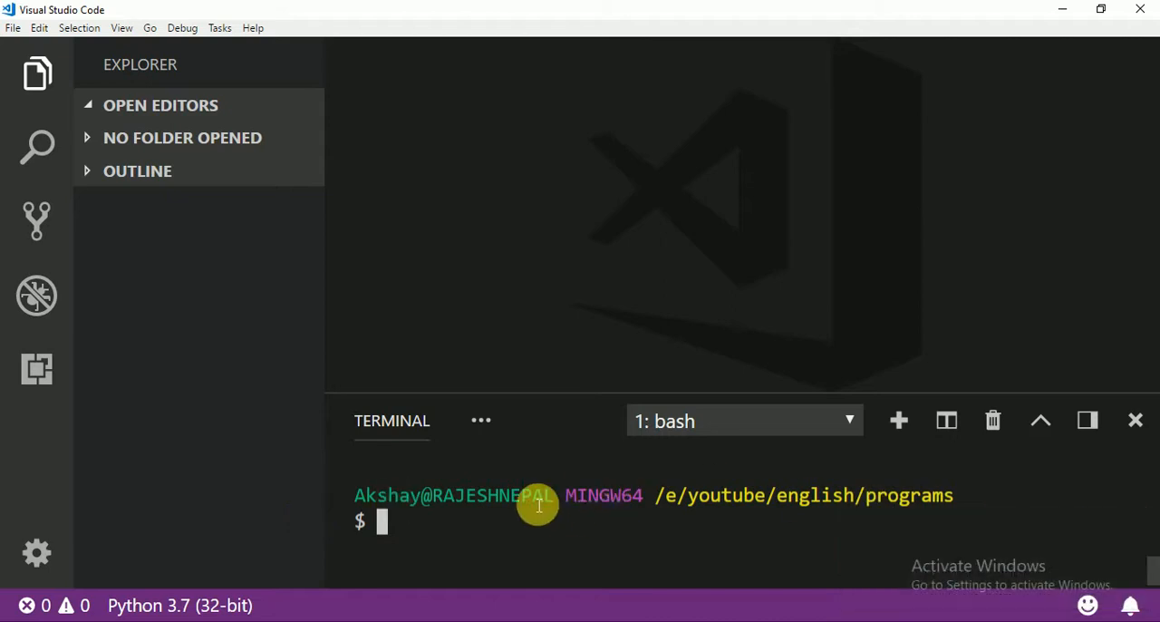
pyautogui.moveTo(453, 526)
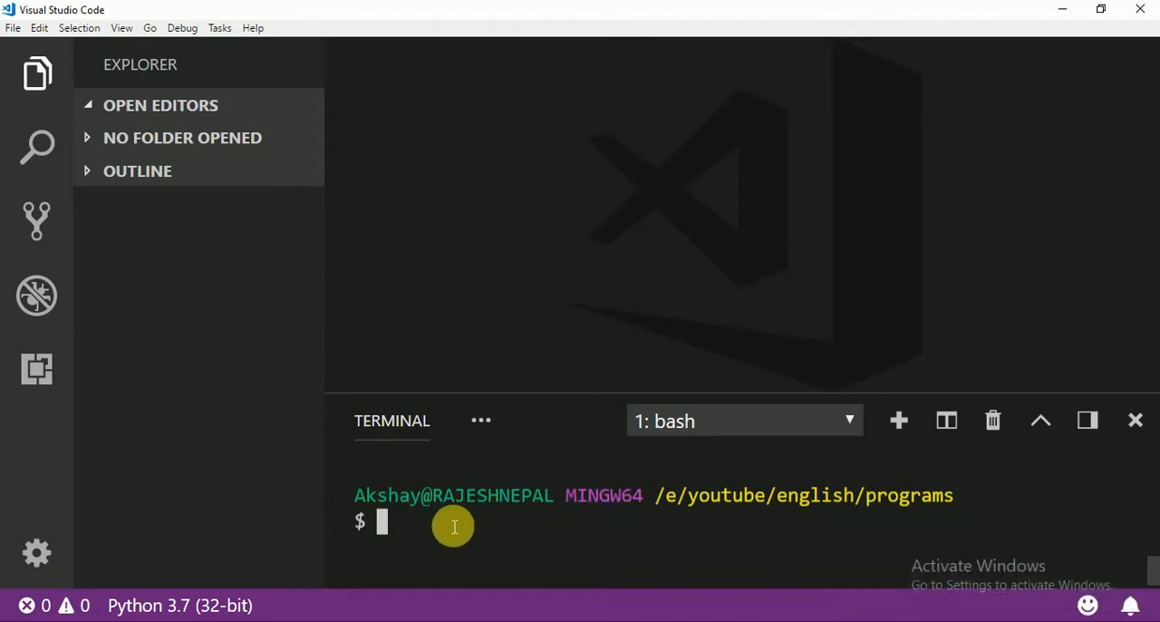
# Run 'touch abi.py' in the bash terminal to create an empty abi.py.
pyautogui.write('t')
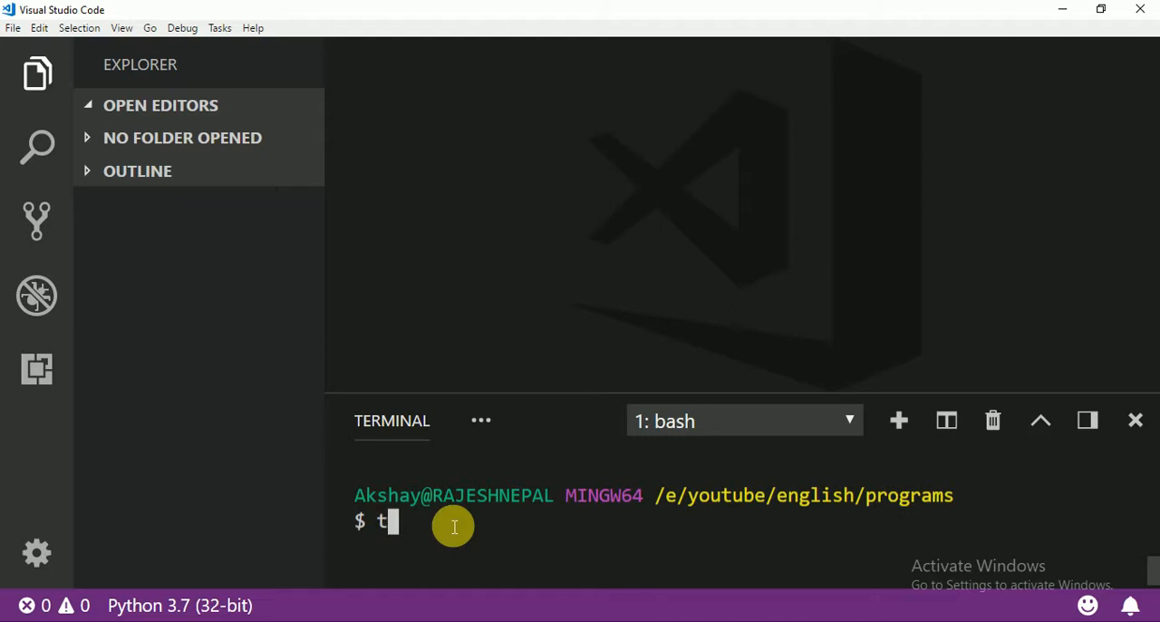
pyautogui.write('ouch')
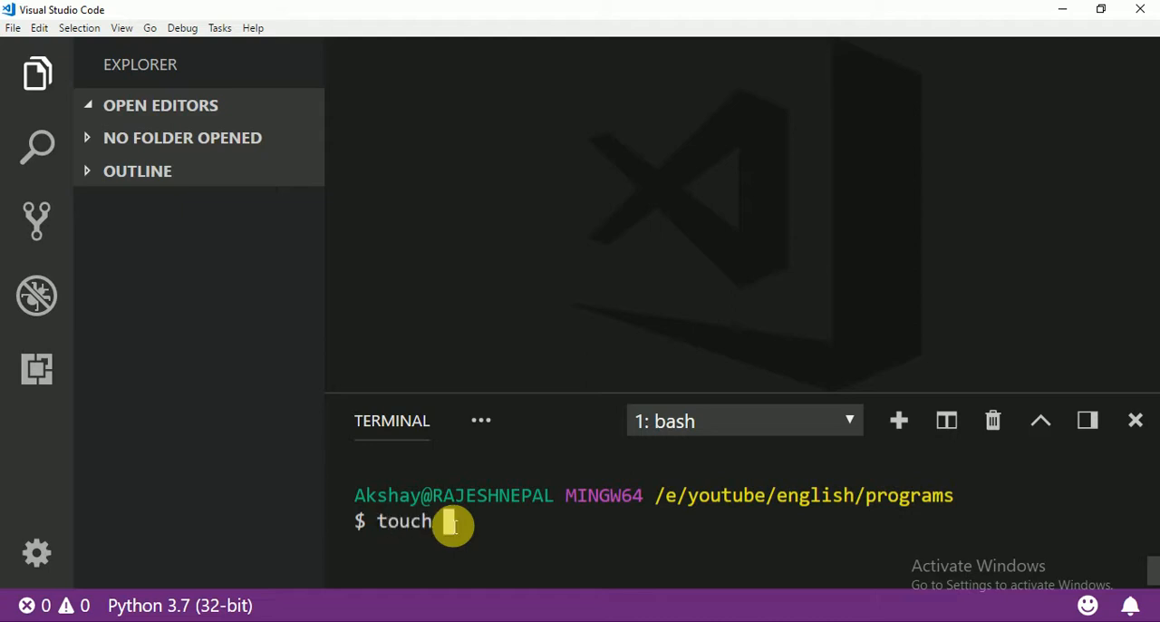
pyautogui.write('ab')
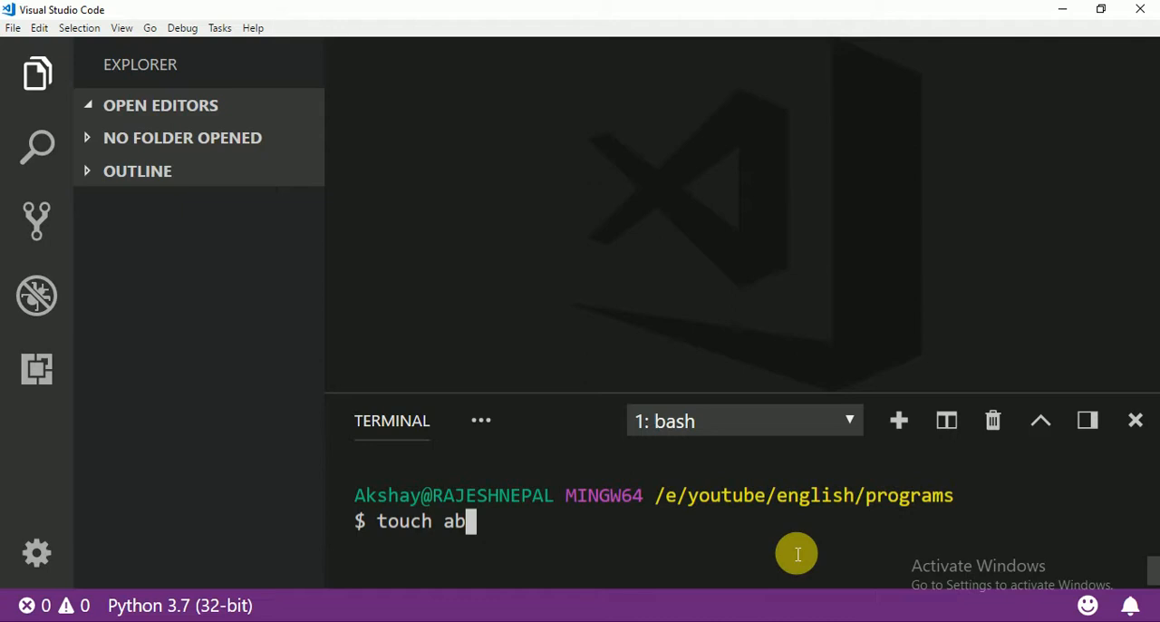
pyautogui.write('i/')
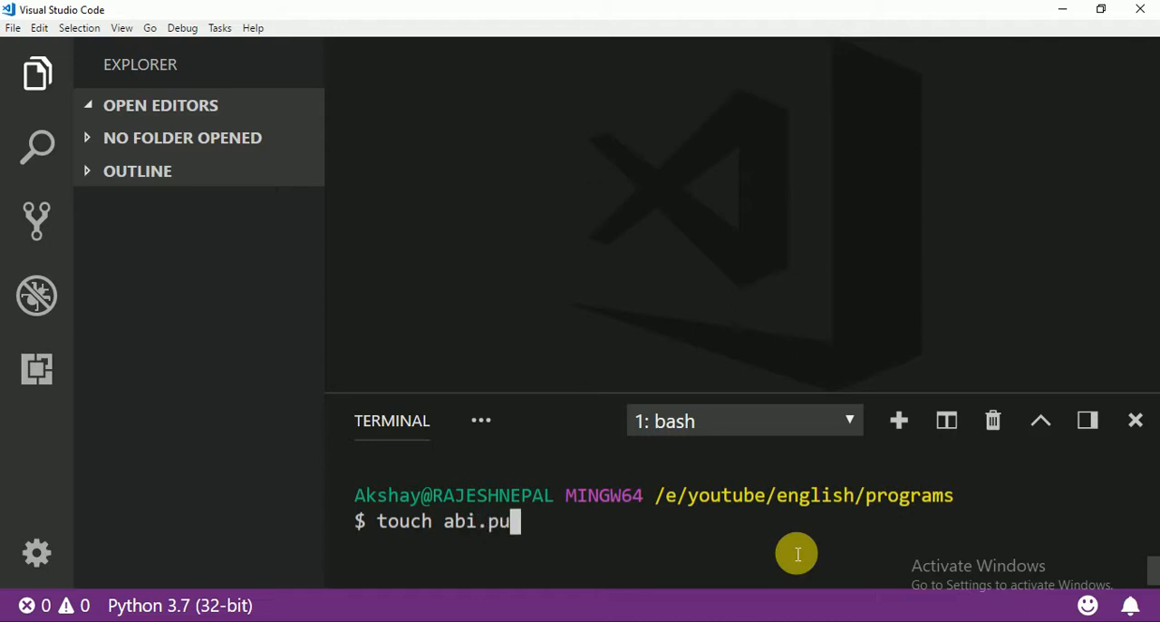
pyautogui.press('Return')
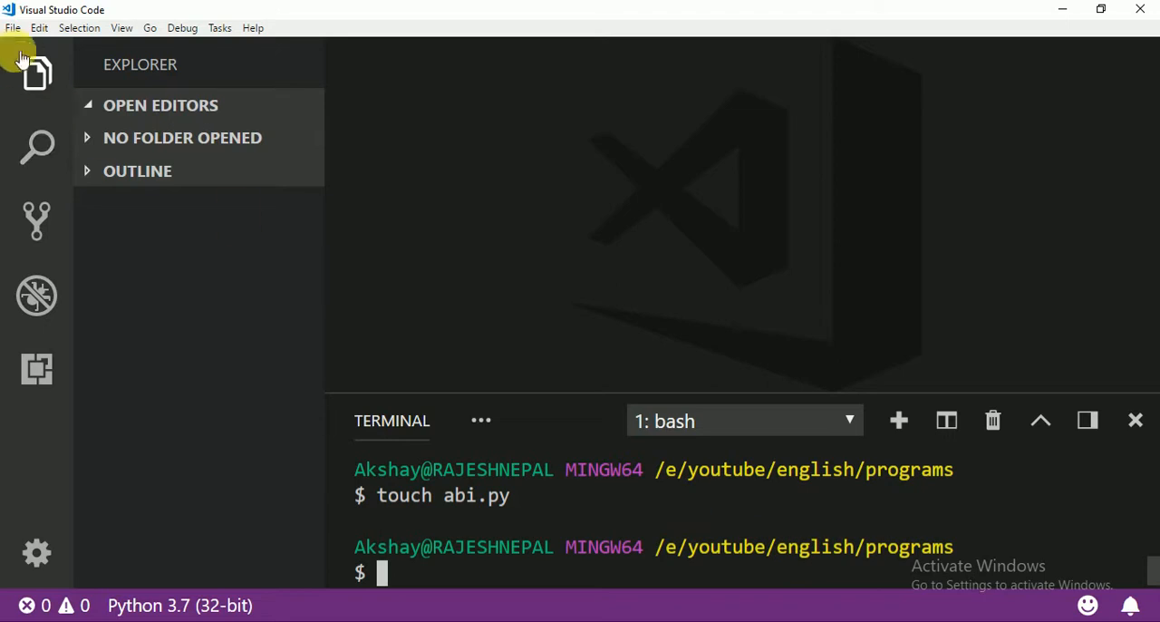
# Open abi.py and type the heading comment '#ACCESSING BY INDEX' followed by new lines.
pyautogui.click(13, 27)
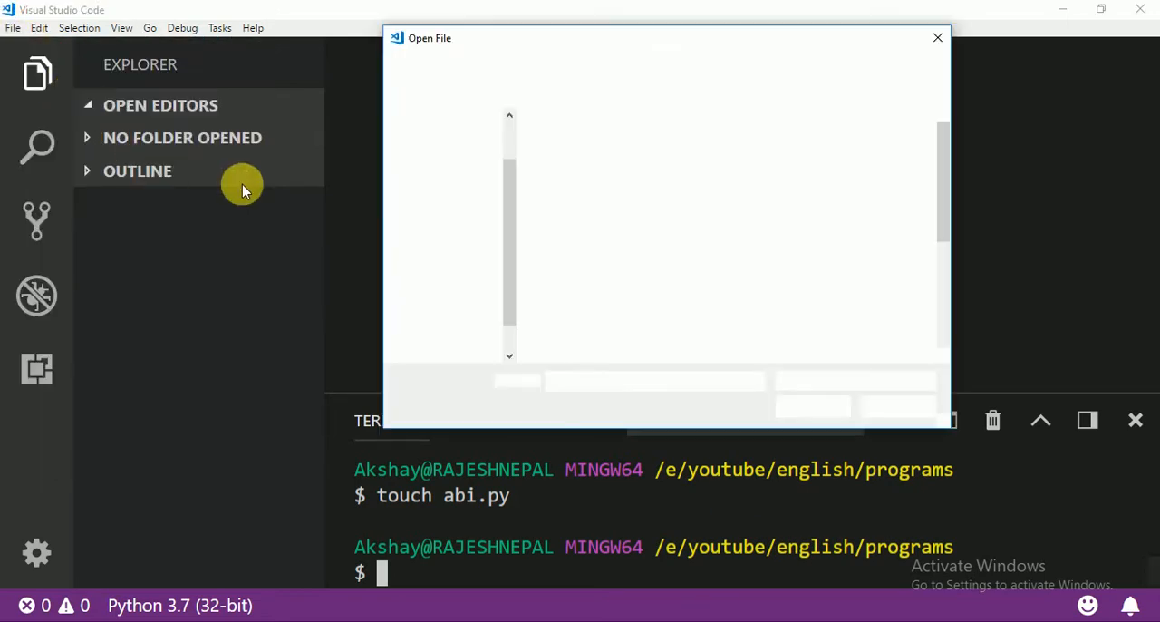
pyautogui.click(937, 37)
pyautogui.write('#')
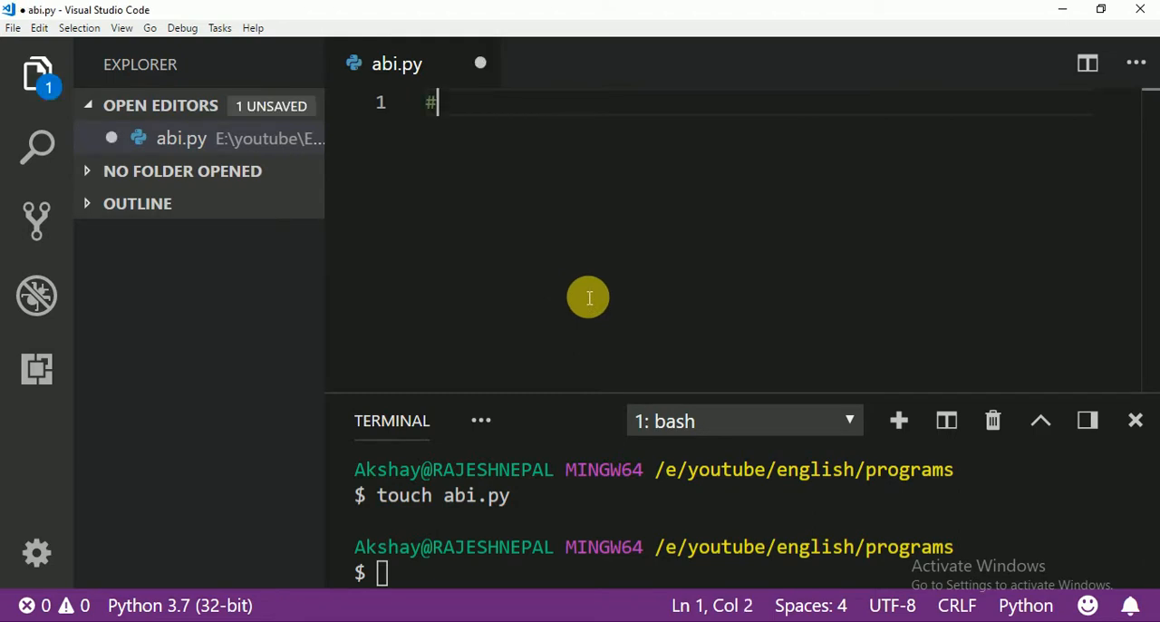
pyautogui.write('AC')
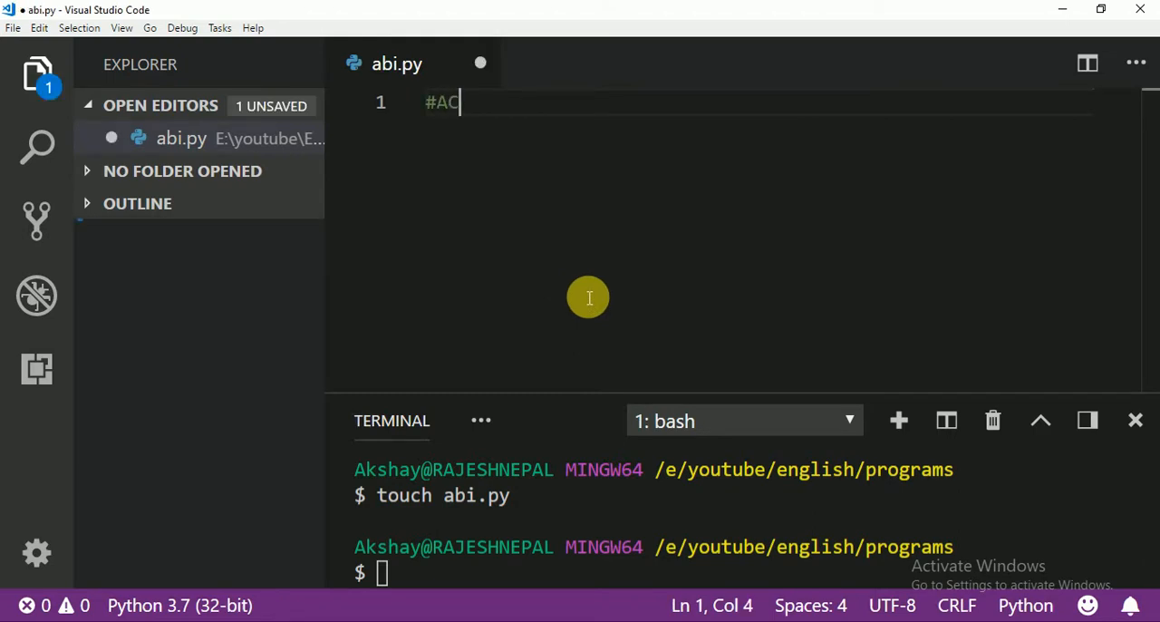
pyautogui.write('CE')
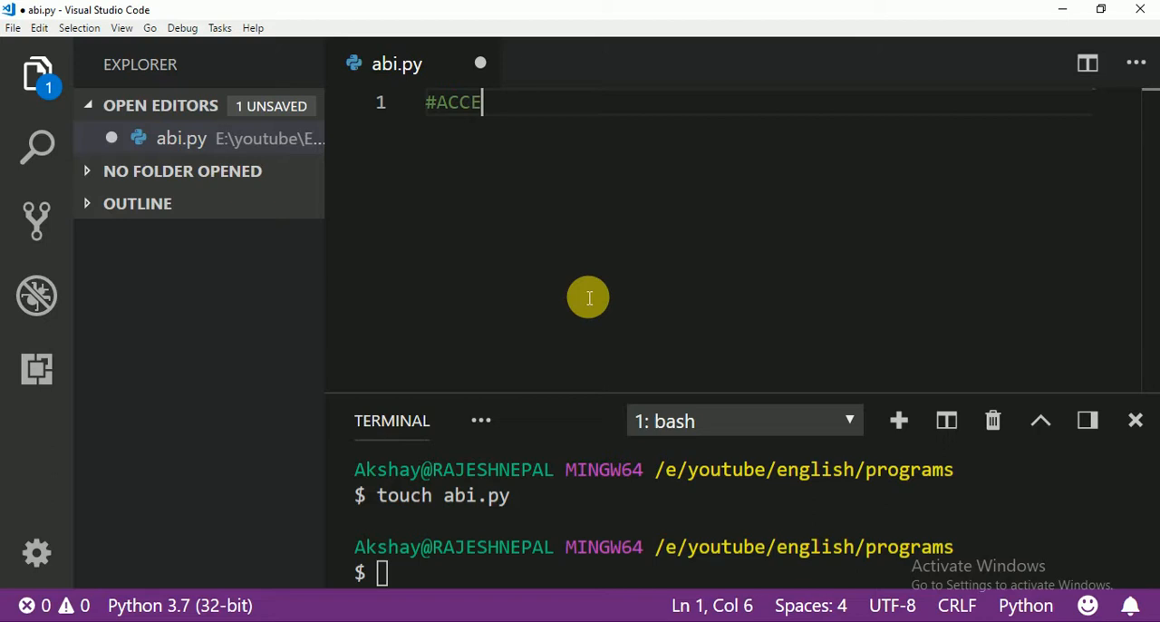
pyautogui.write('SSING BY')
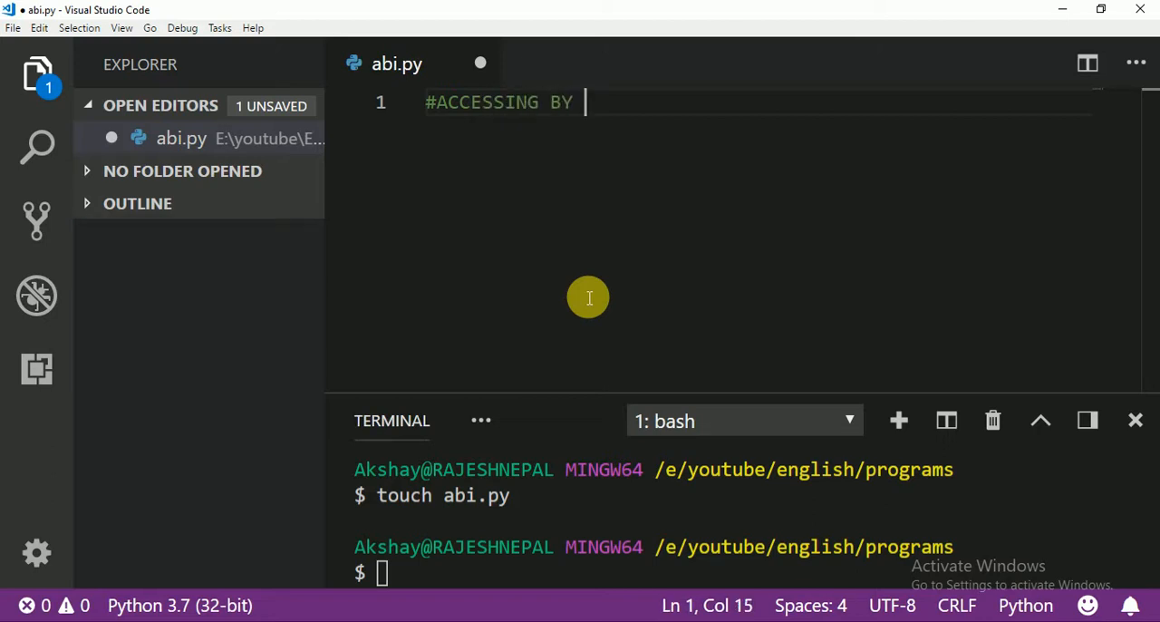
pyautogui.press('enter')
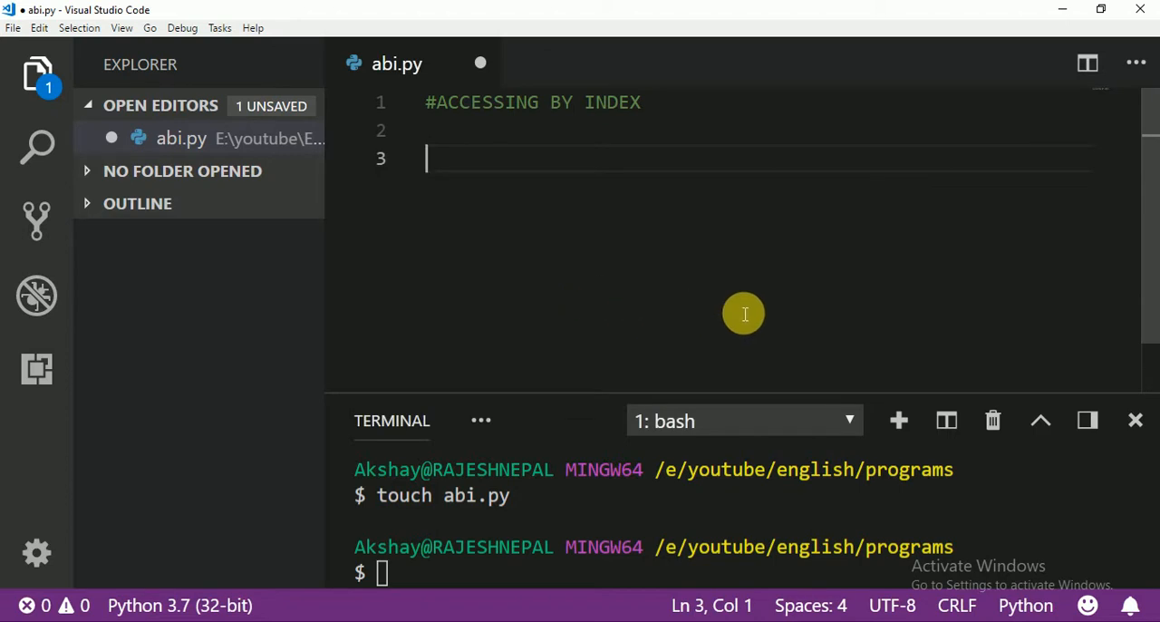
# Write name = "rajesh" and print(name) on separate lines of abi.py.
pyautogui.write('nam')
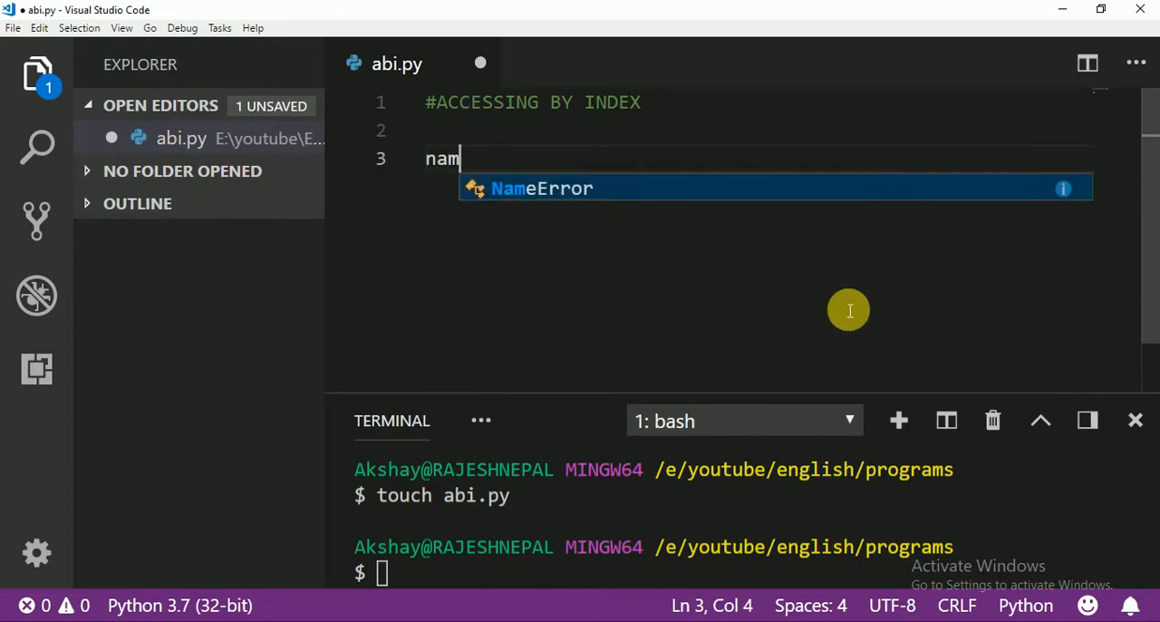
pyautogui.write('e = "')
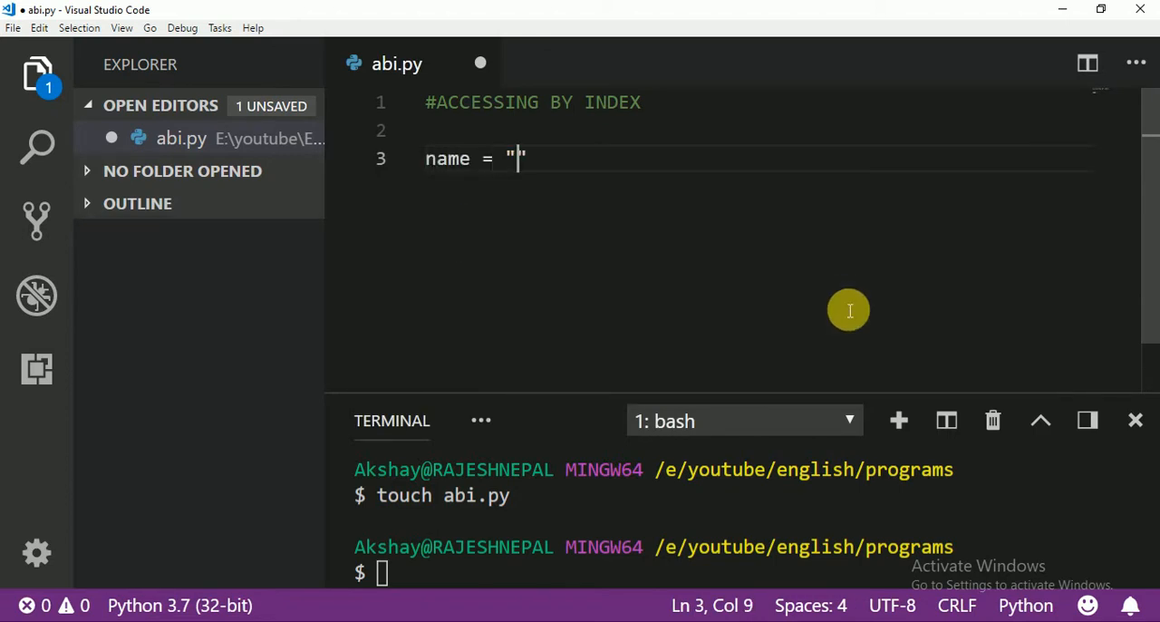
pyautogui.write('rajesh')
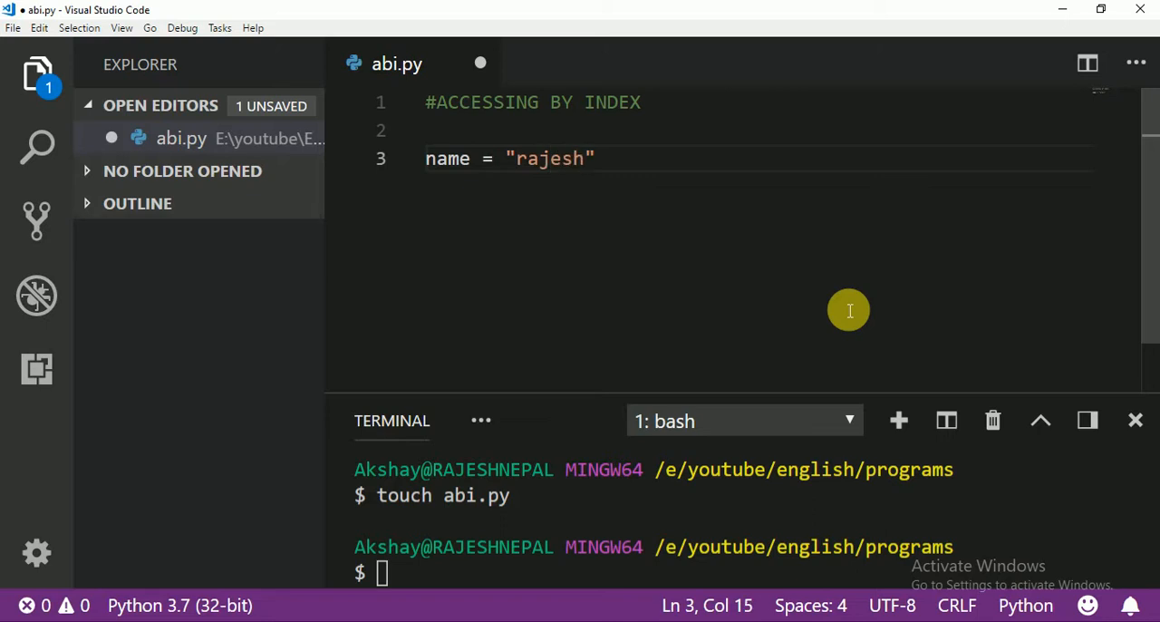
pyautogui.write('pr')
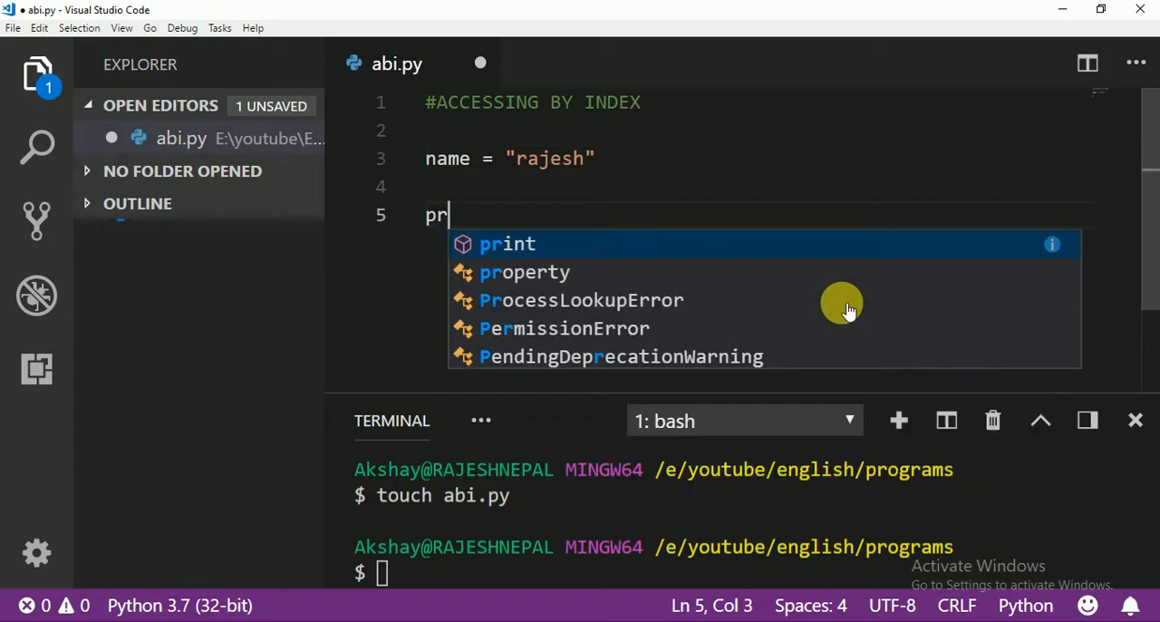
pyautogui.write('int(na')
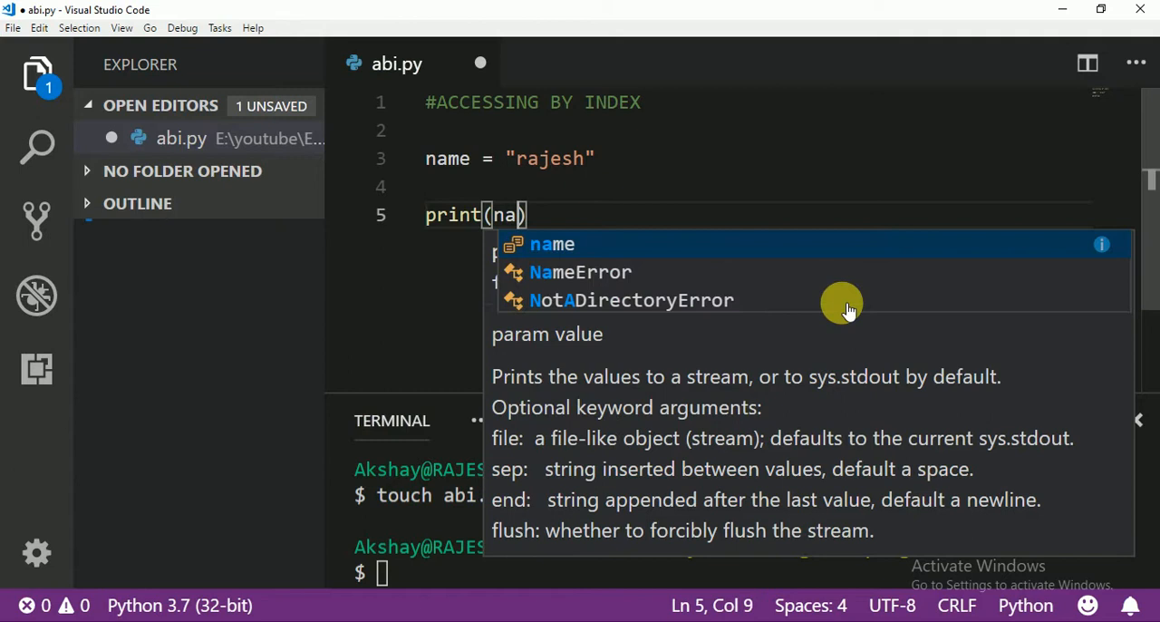
pyautogui.click(551, 243)
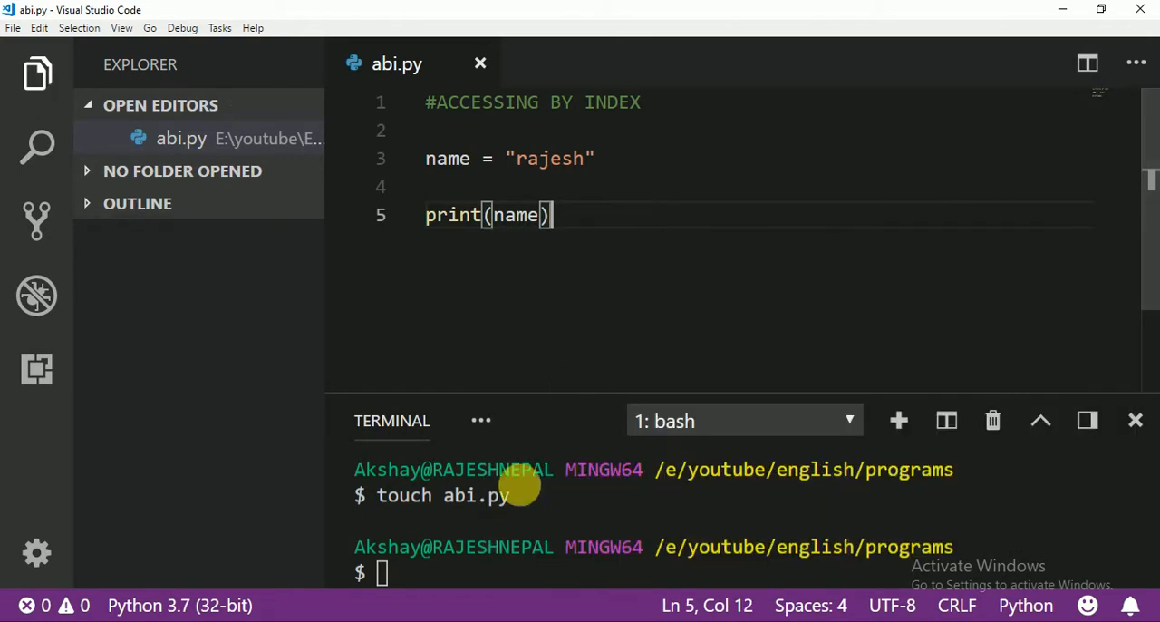
pyautogui.moveTo(625, 546)
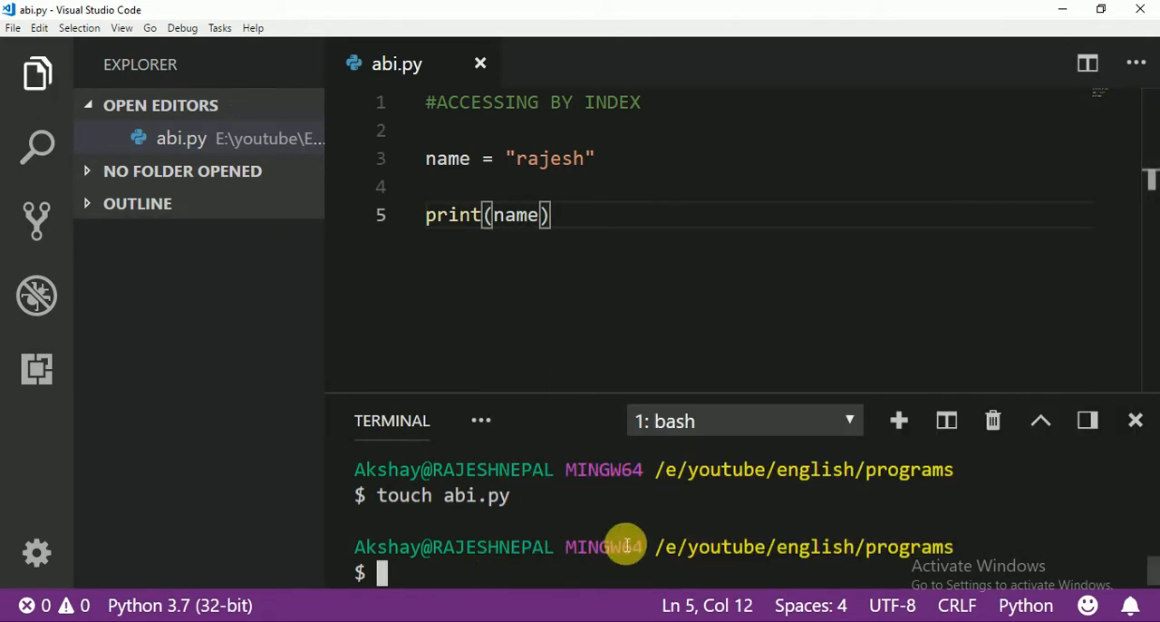
# Discard a mistyped command, then run python abi.py so it prints rajesh.
pyautogui.write('p')
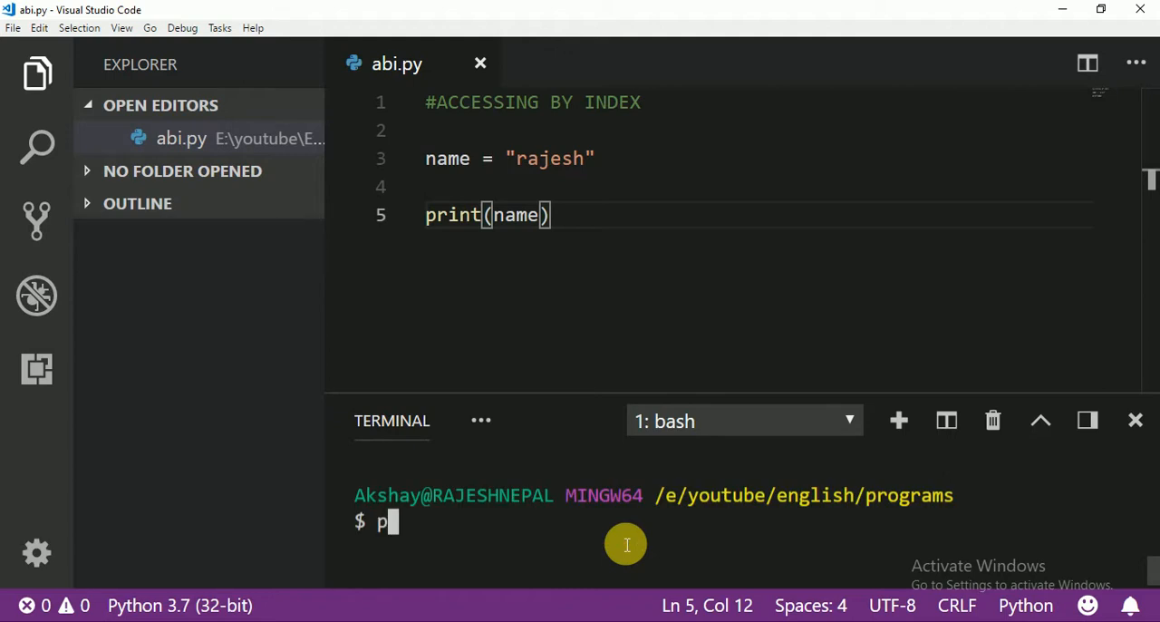
pyautogui.write('ython')
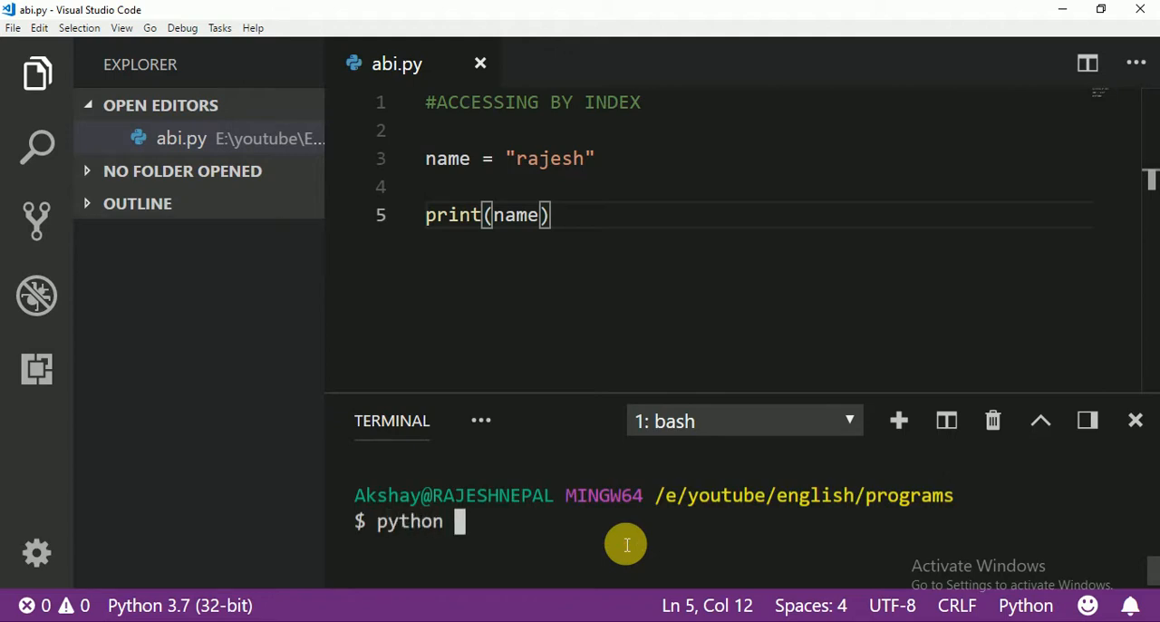
pyautogui.write('sbi')
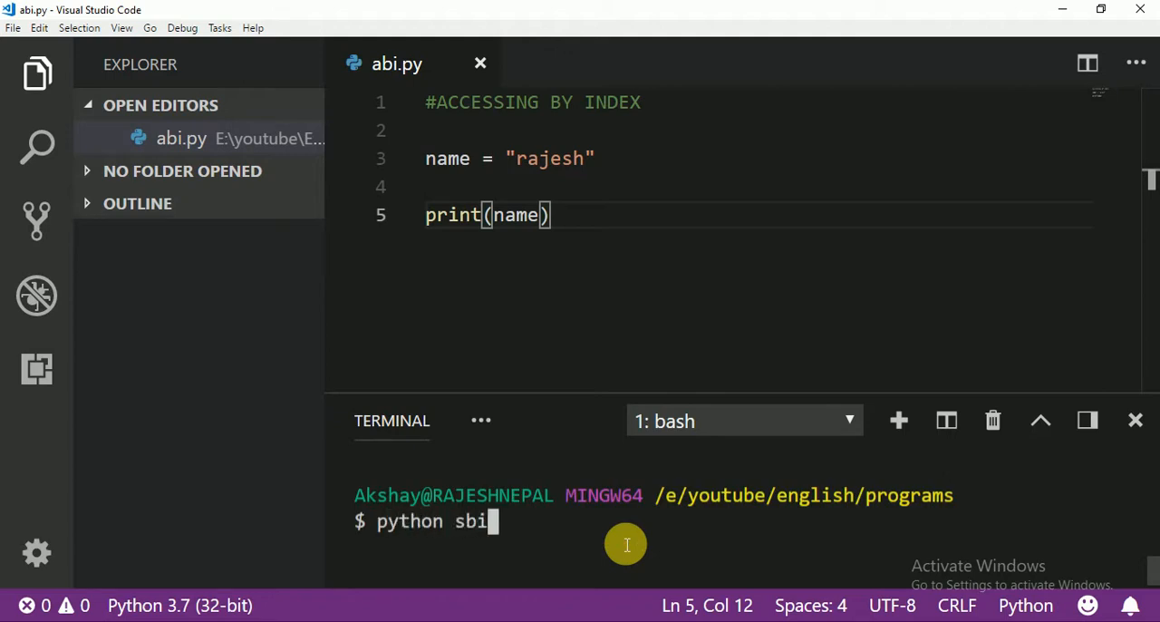
pyautogui.press('Return')
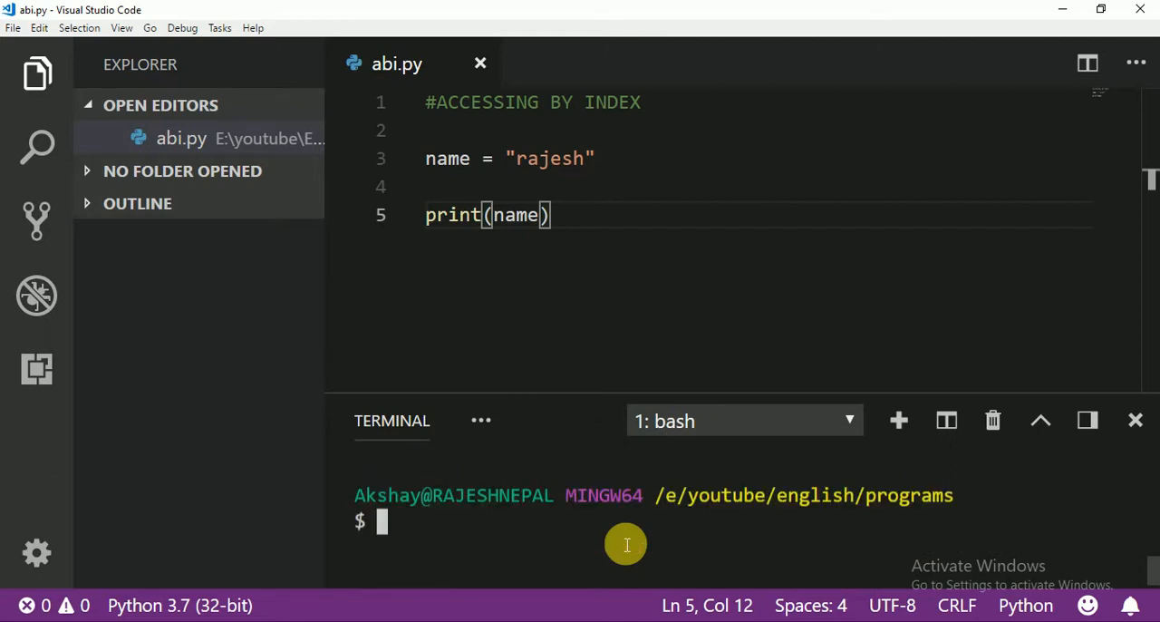
pyautogui.write('python')
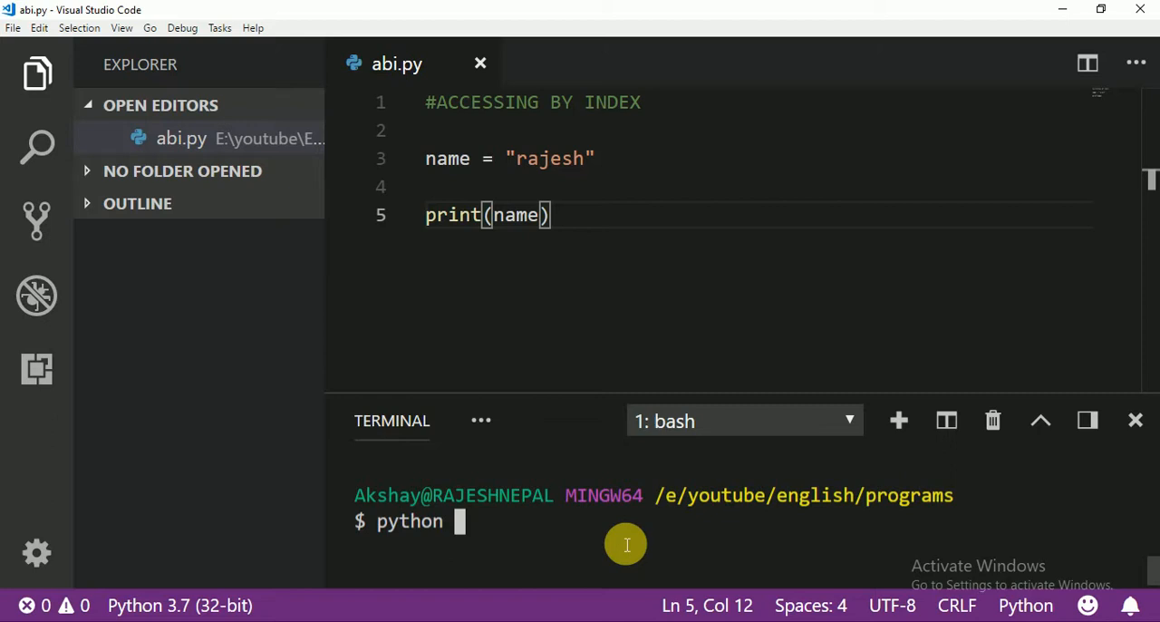
pyautogui.write('abi.')
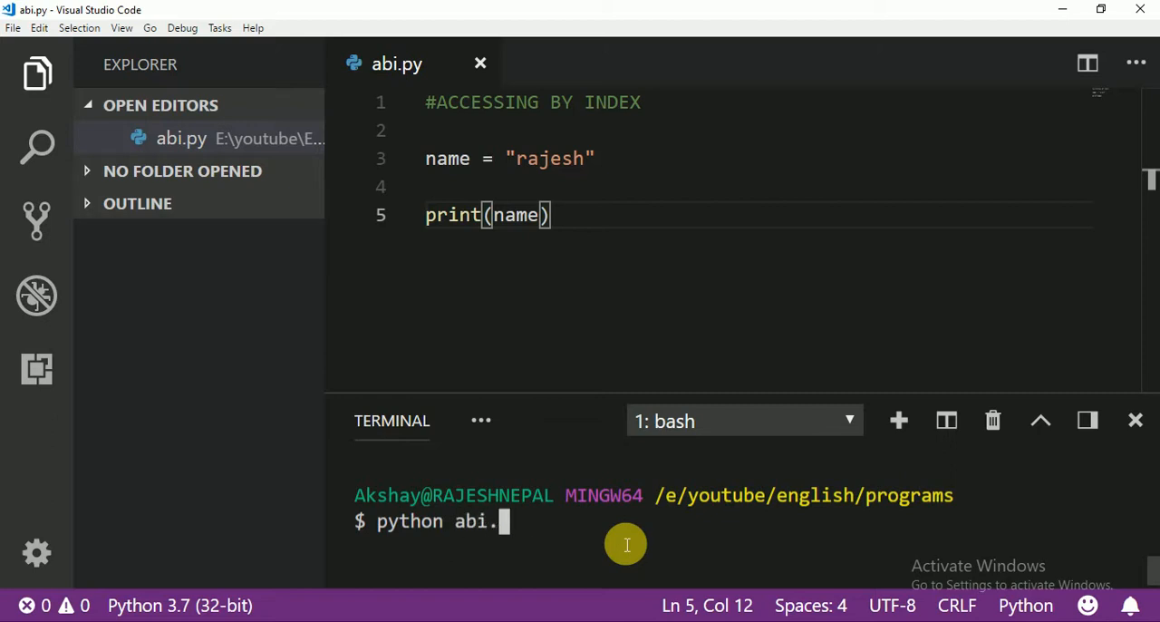
pyautogui.press('Return')
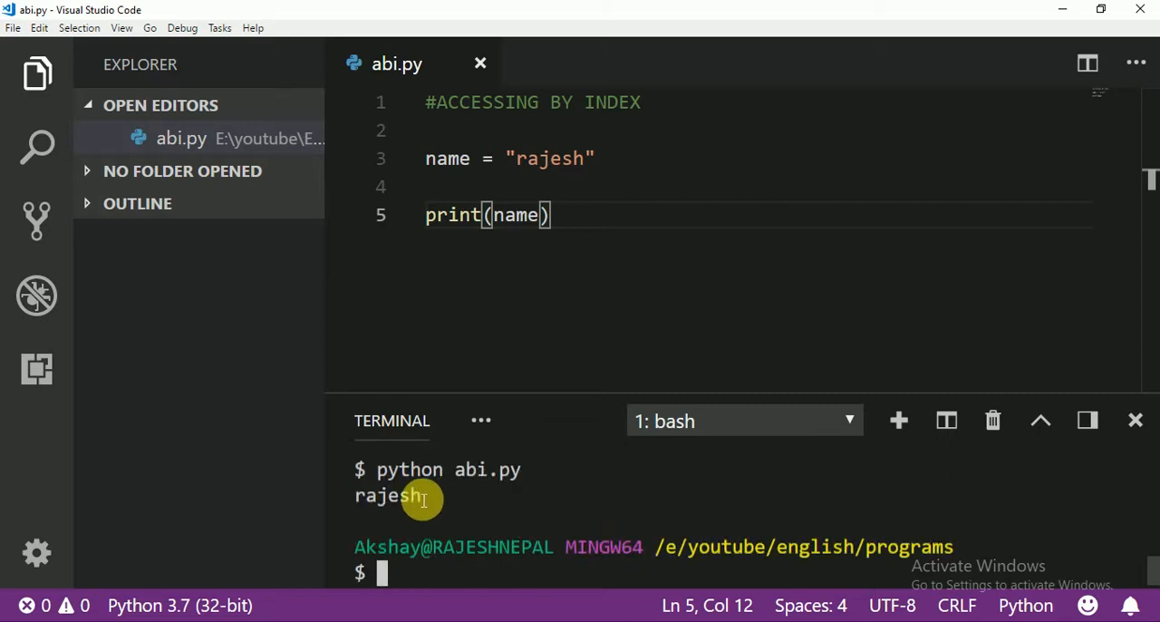
pyautogui.moveTo(380, 496)
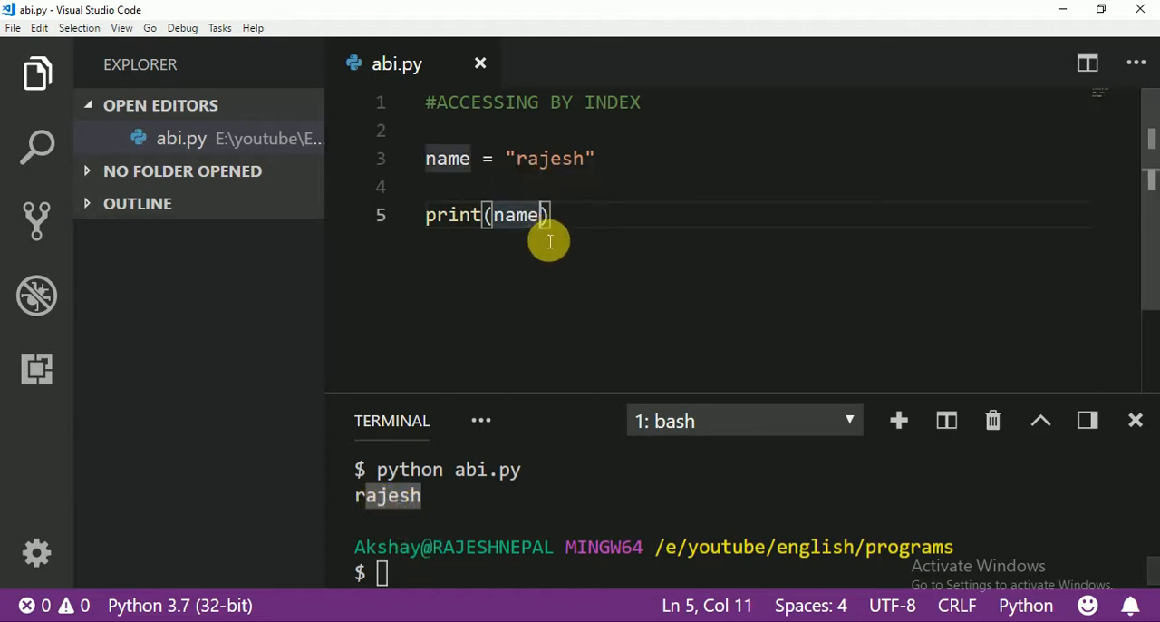
# Put index 2 in print(name[...]) and highlight j in rajesh to compare.
pyautogui.write('[]')
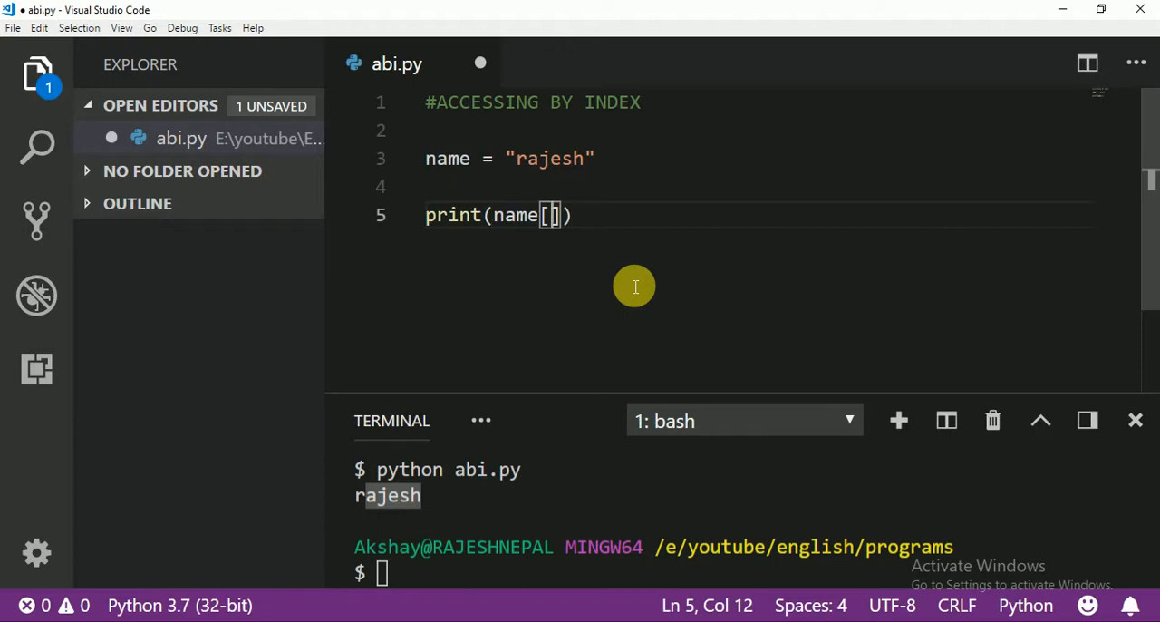
pyautogui.write('2:0')
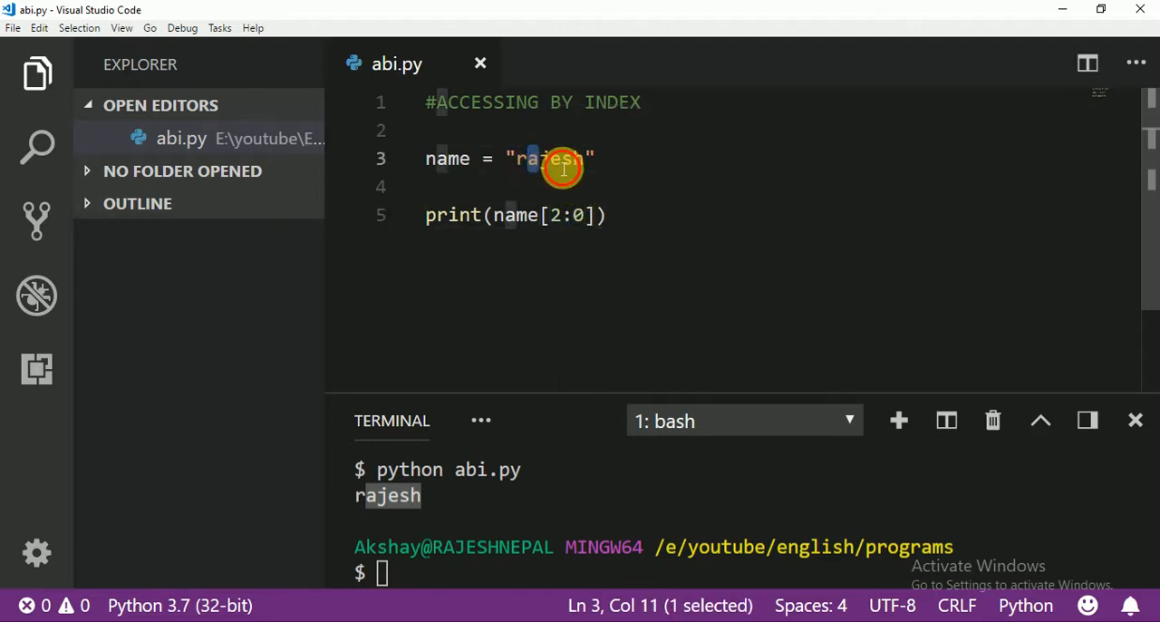
pyautogui.moveTo(560, 159)
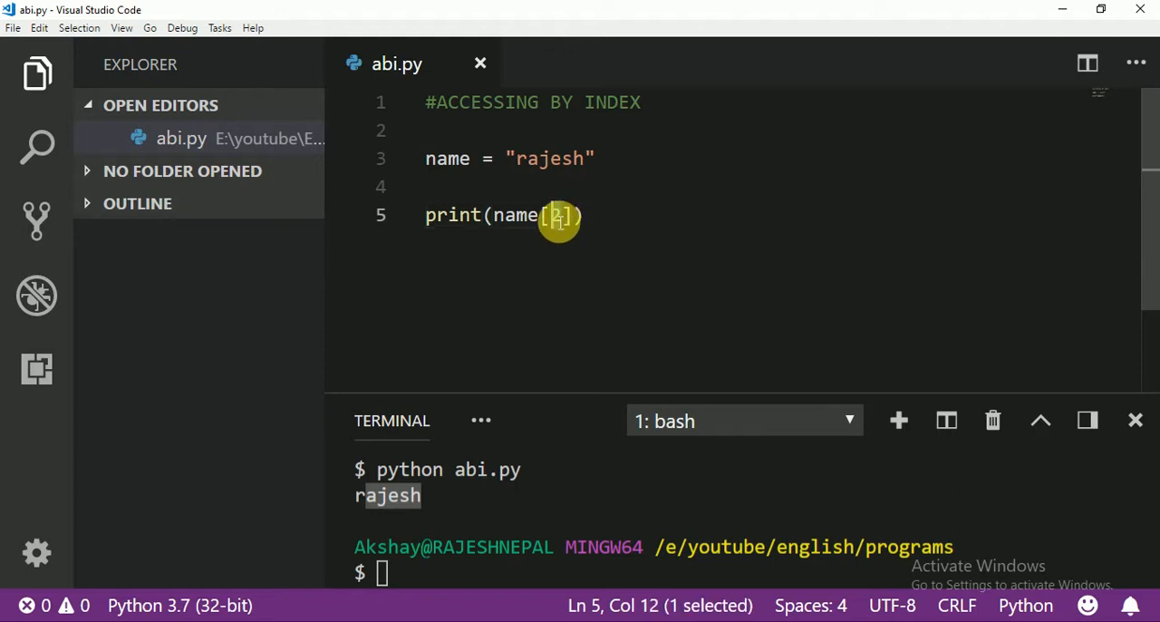
pyautogui.moveTo(517, 214)
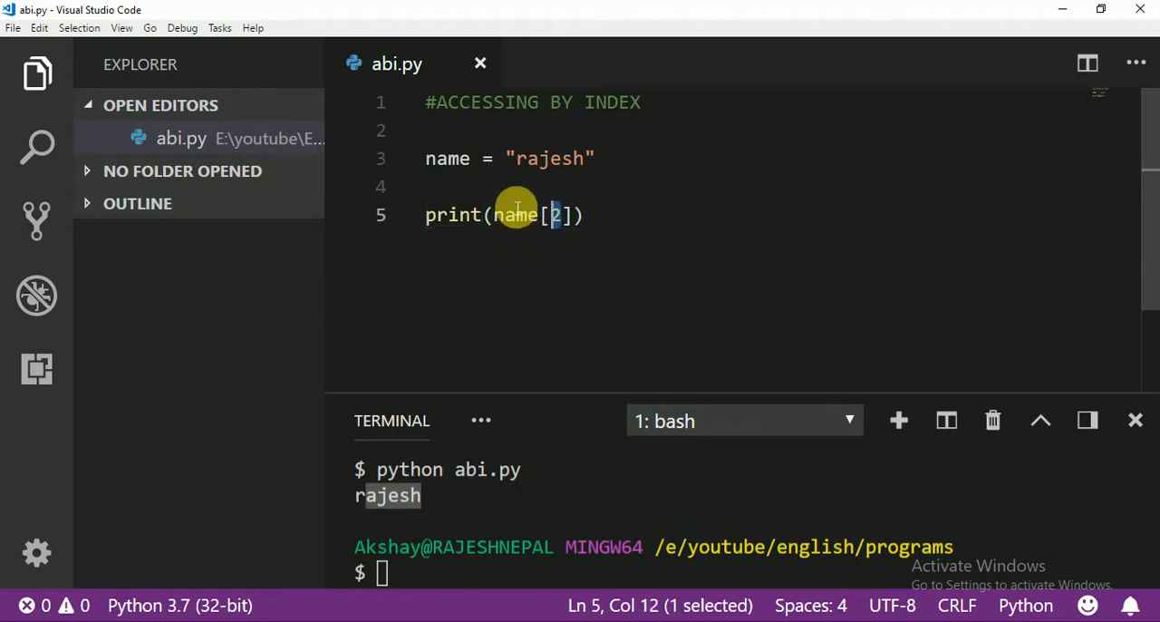
pyautogui.click(542, 159)
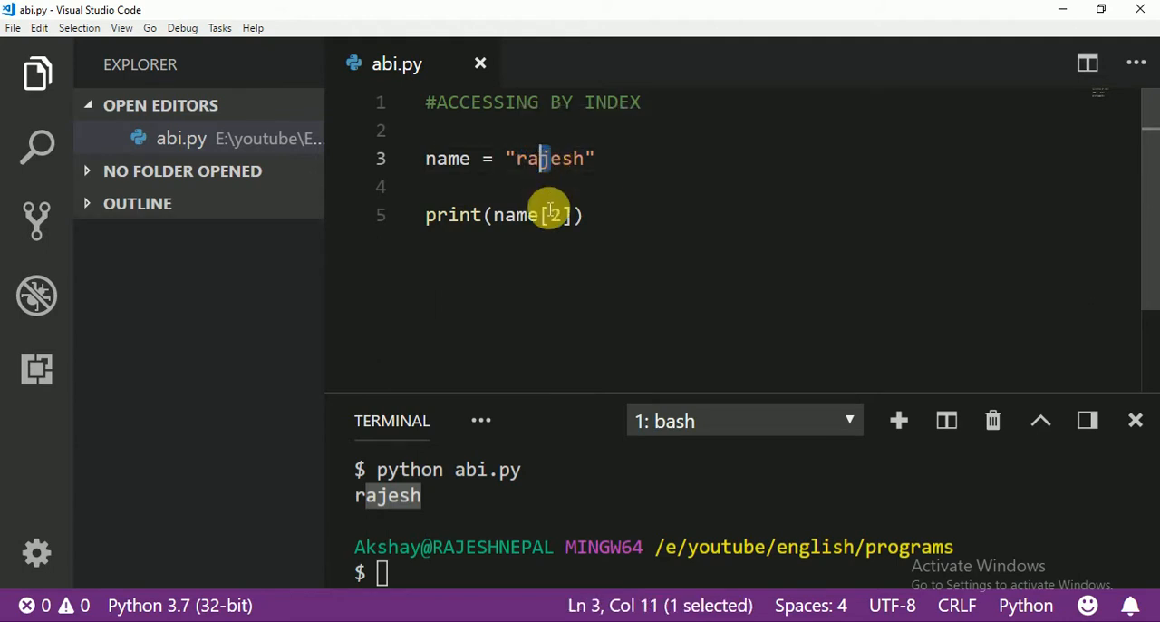
pyautogui.click(559, 215)
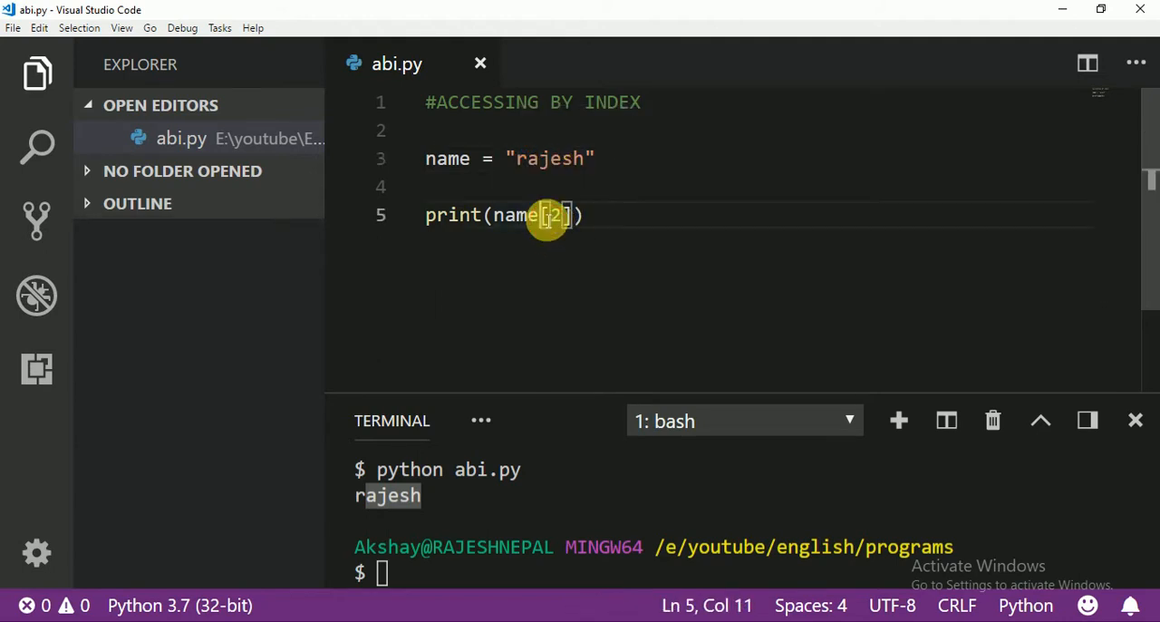
pyautogui.doubleClick(555, 215)
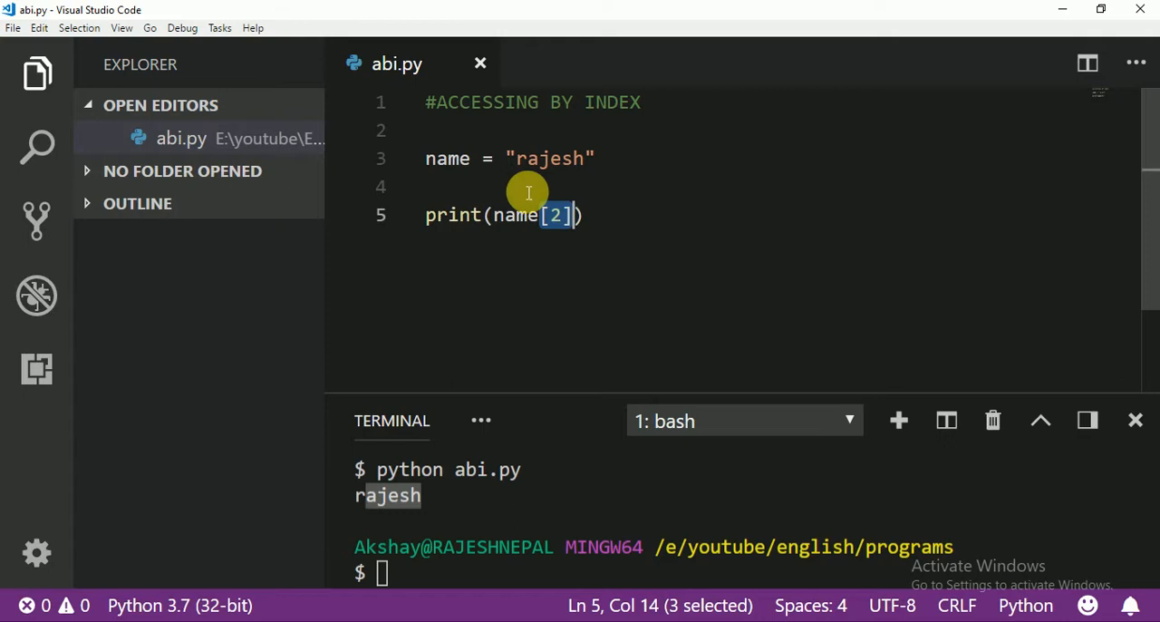
pyautogui.click(523, 158)
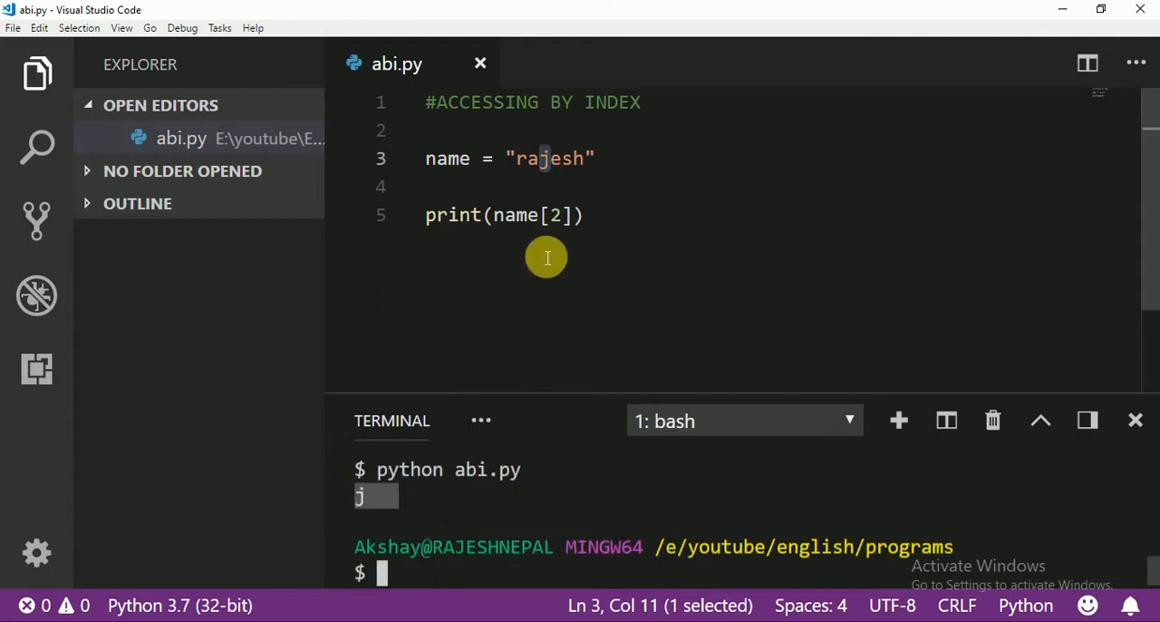
# Set the index to 4, save, and mark the matching character in rajesh.
pyautogui.write('4')
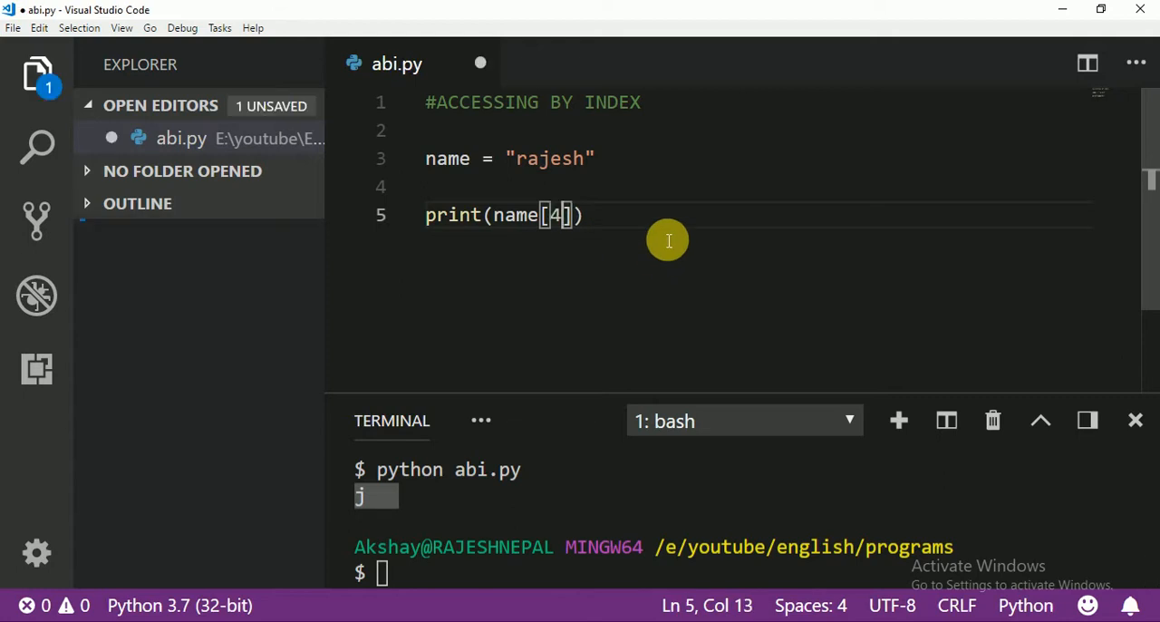
pyautogui.press('ctrl+s')
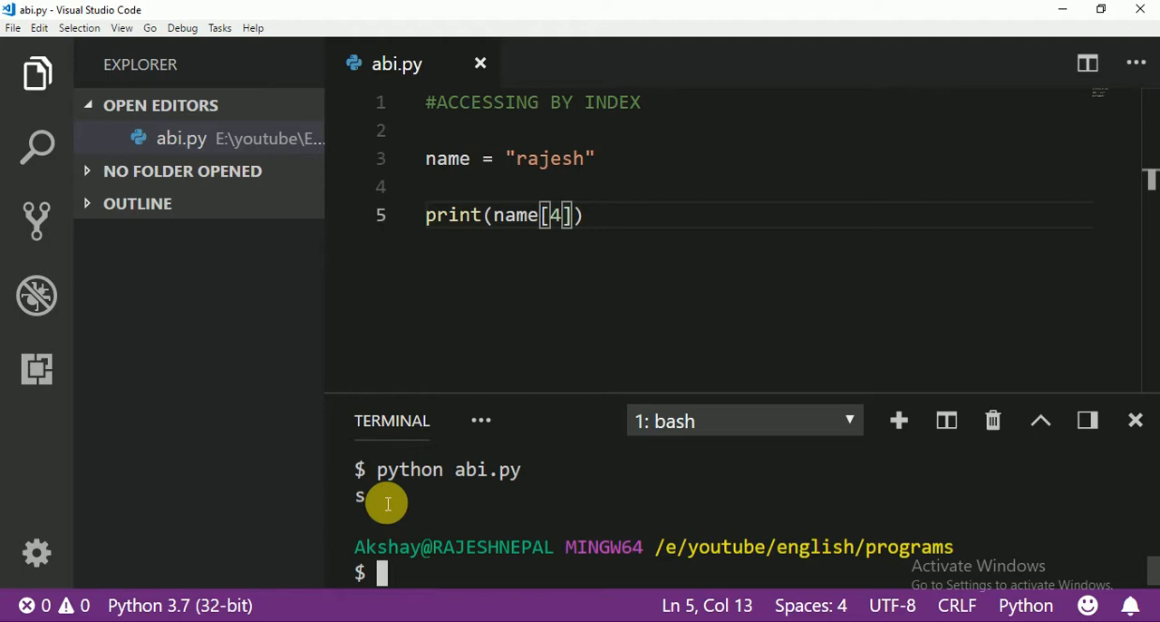
pyautogui.moveTo(530, 167)
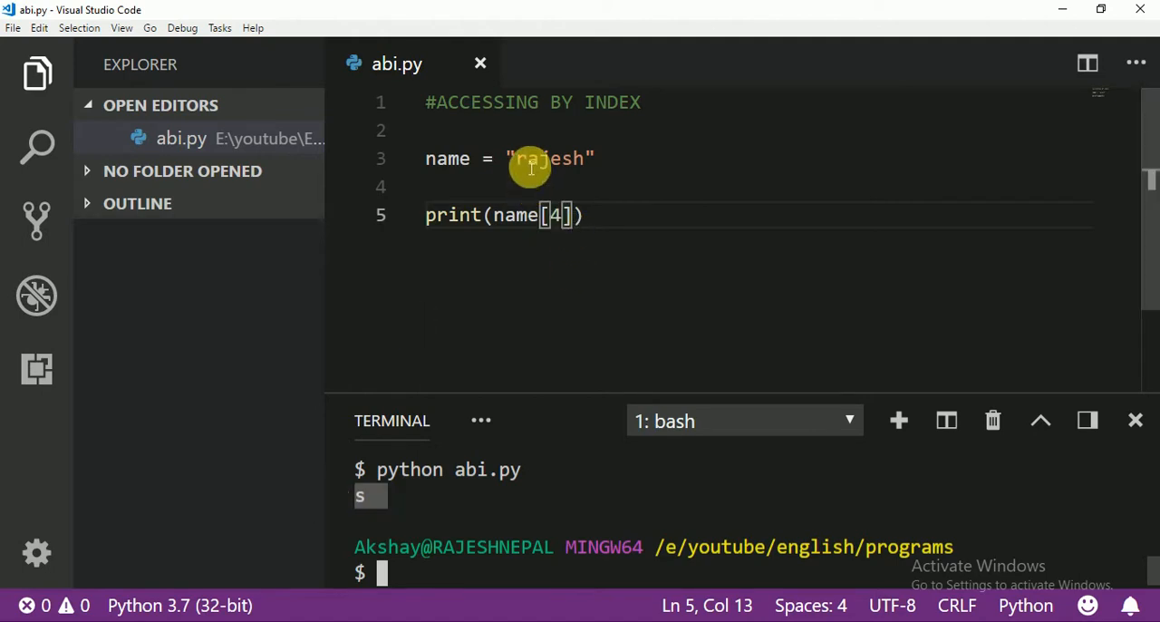
pyautogui.click(560, 158)
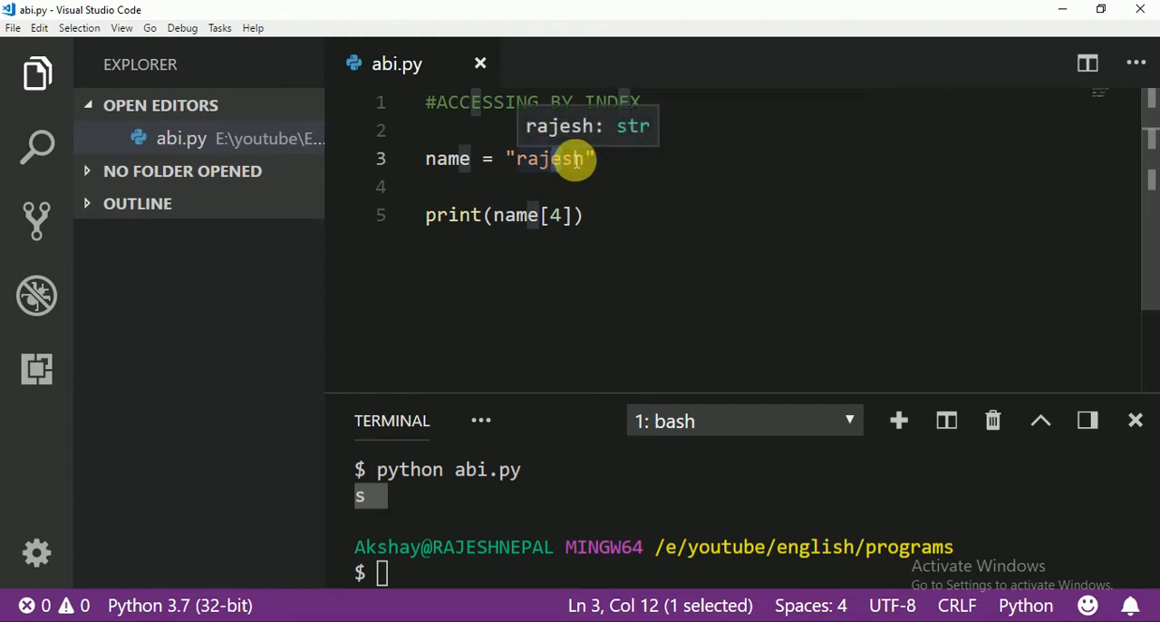
pyautogui.click(562, 215)
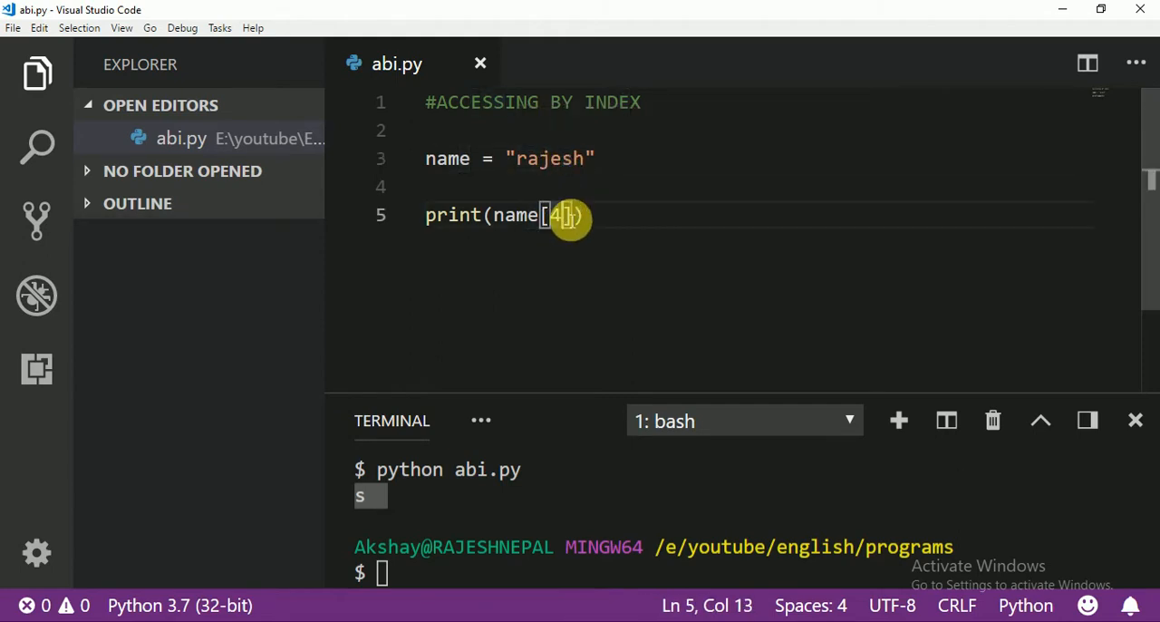
# Set the index to 10, then drag-select the whole string rajesh.
pyautogui.write('10')
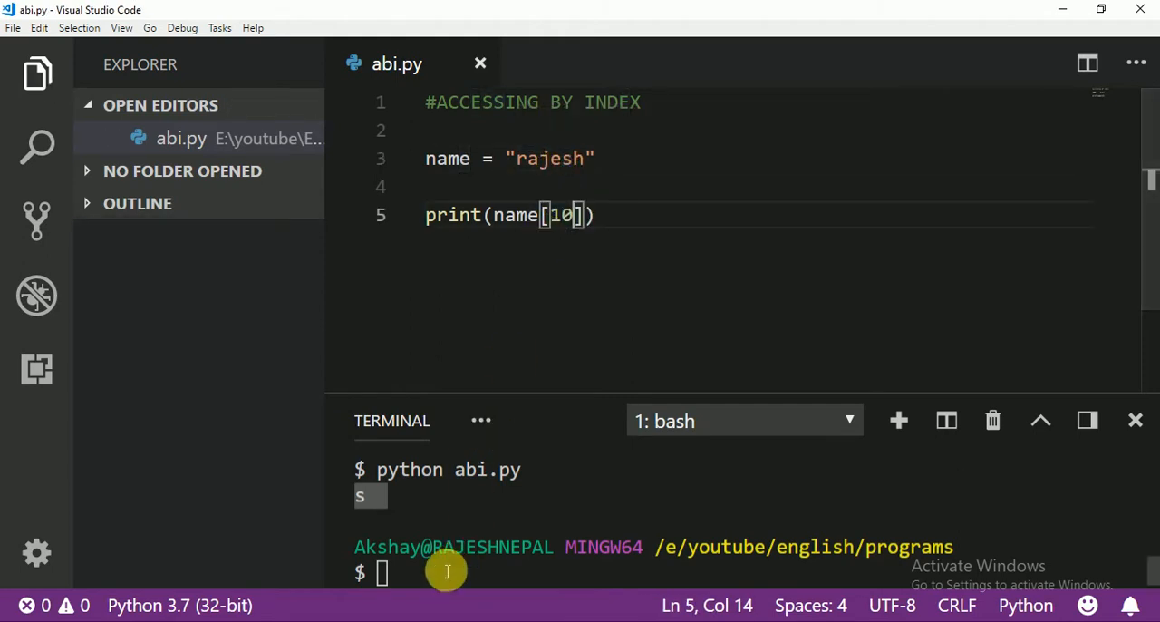
pyautogui.press('Return')
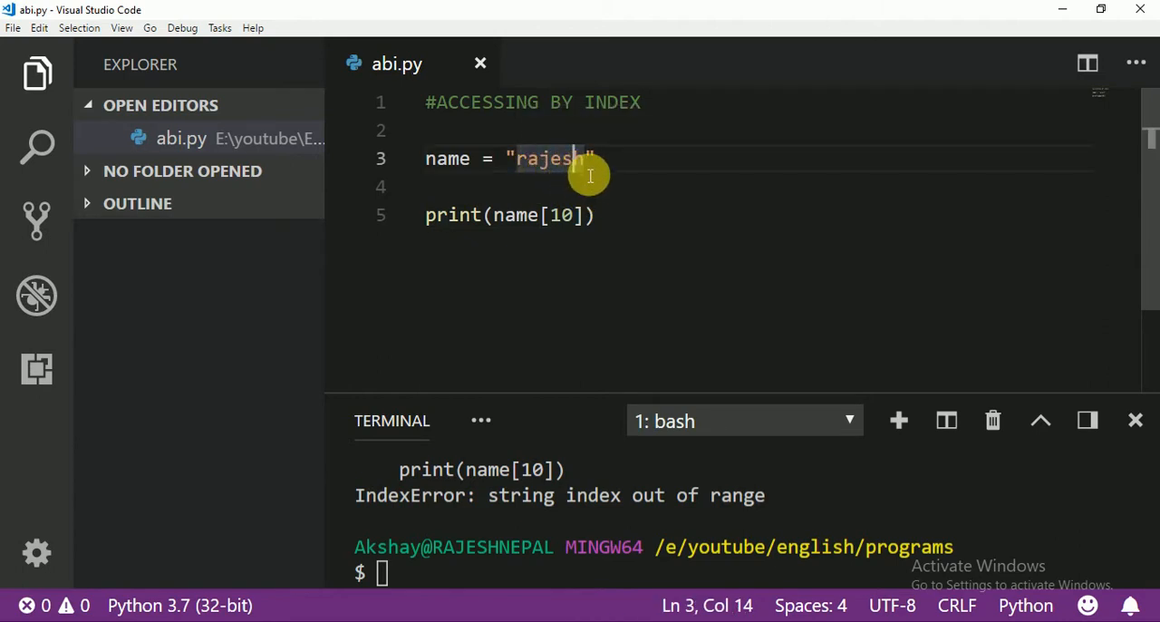
pyautogui.click(593, 159)
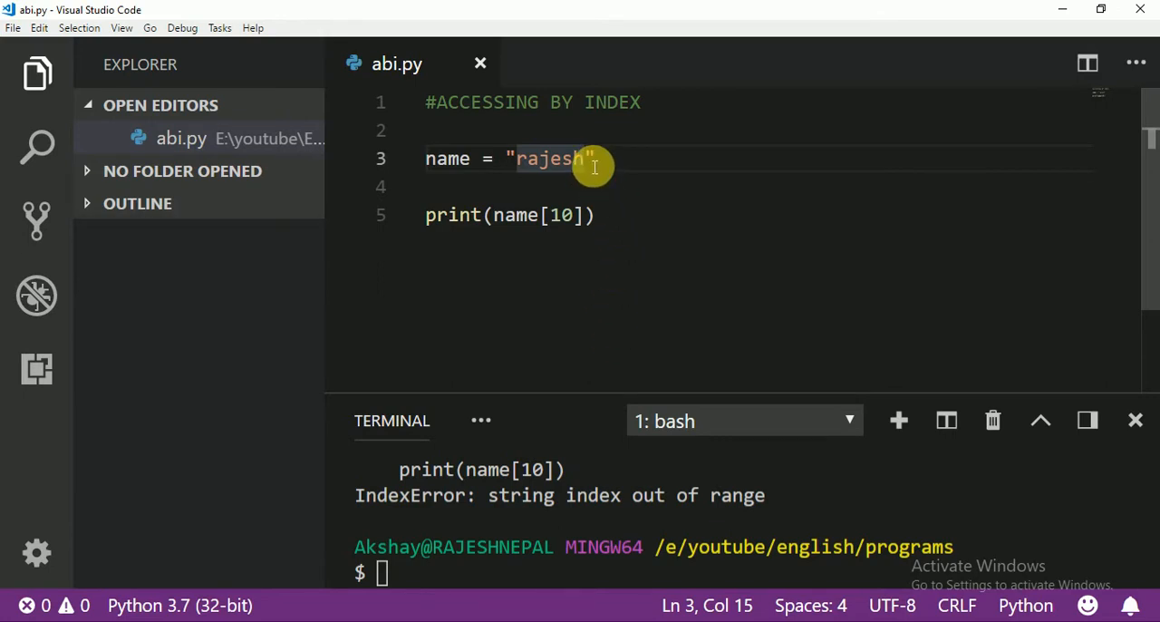
pyautogui.moveTo(594, 158); pyautogui.dragTo(484, 159)
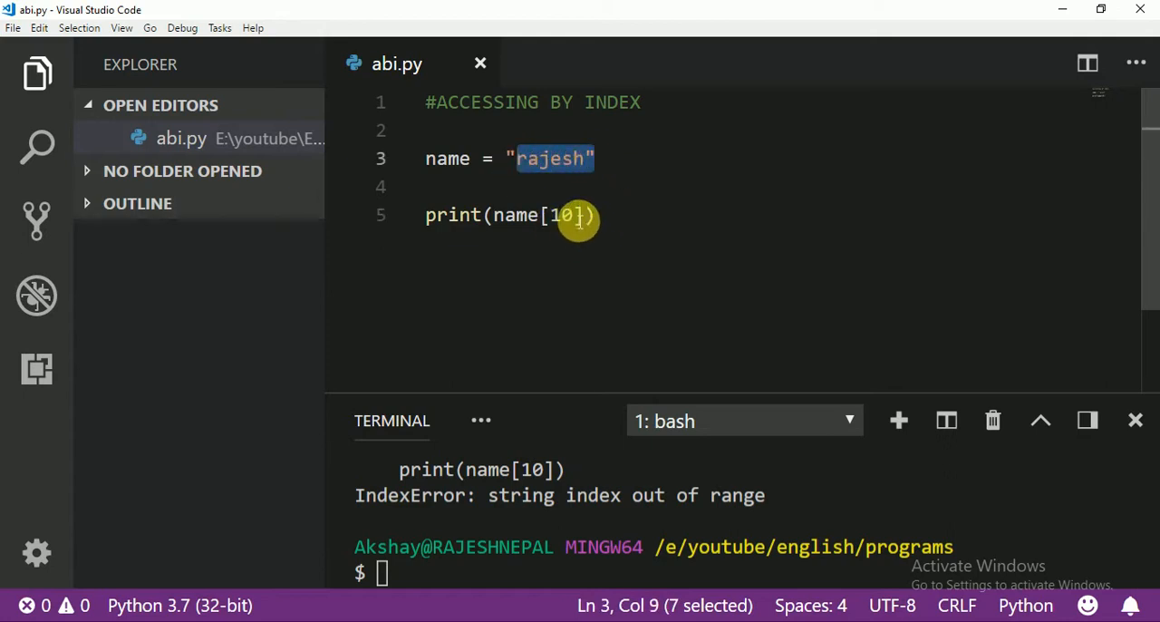
# Try index digits 5 and 6, run with 5 to print h, then enter 6.
pyautogui.write('5')
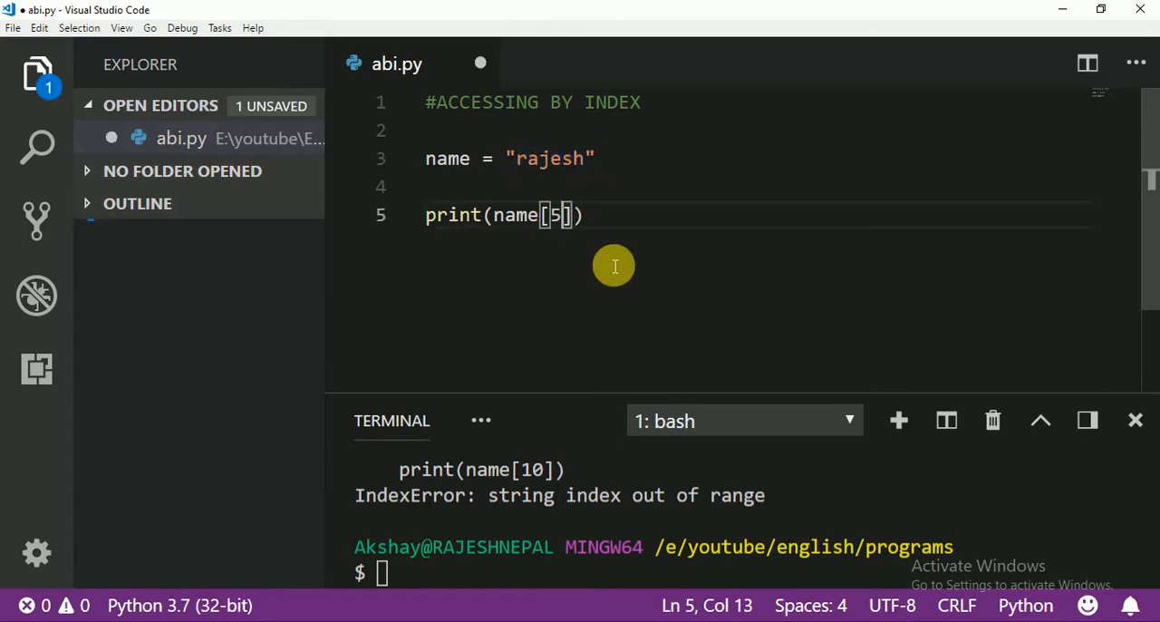
pyautogui.press('Backspace')
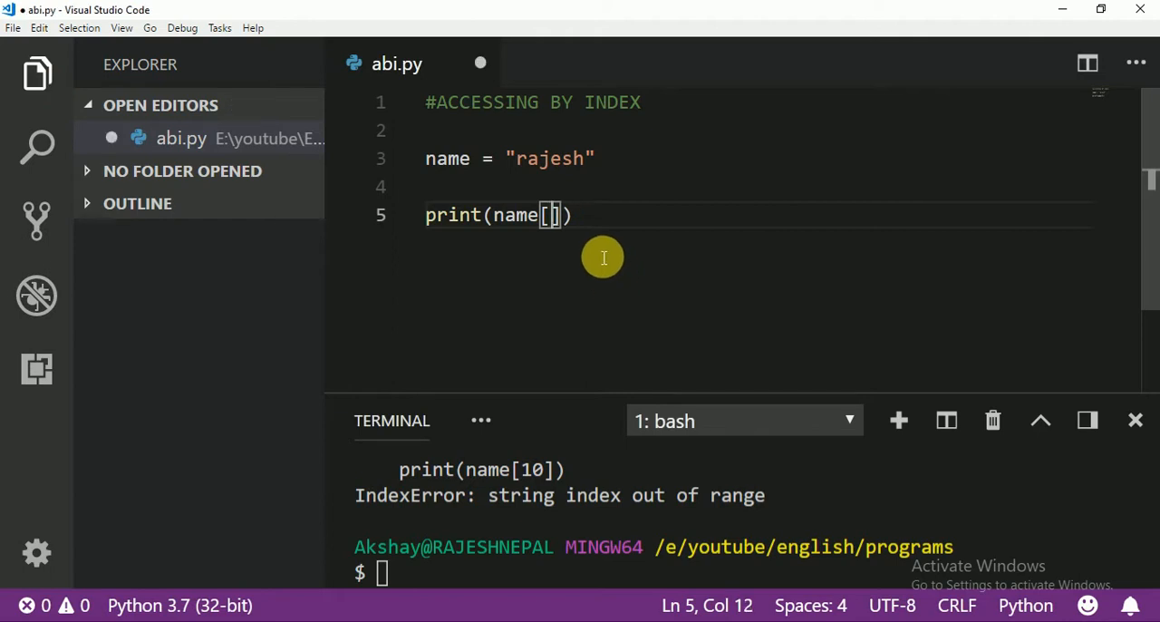
pyautogui.write('6')
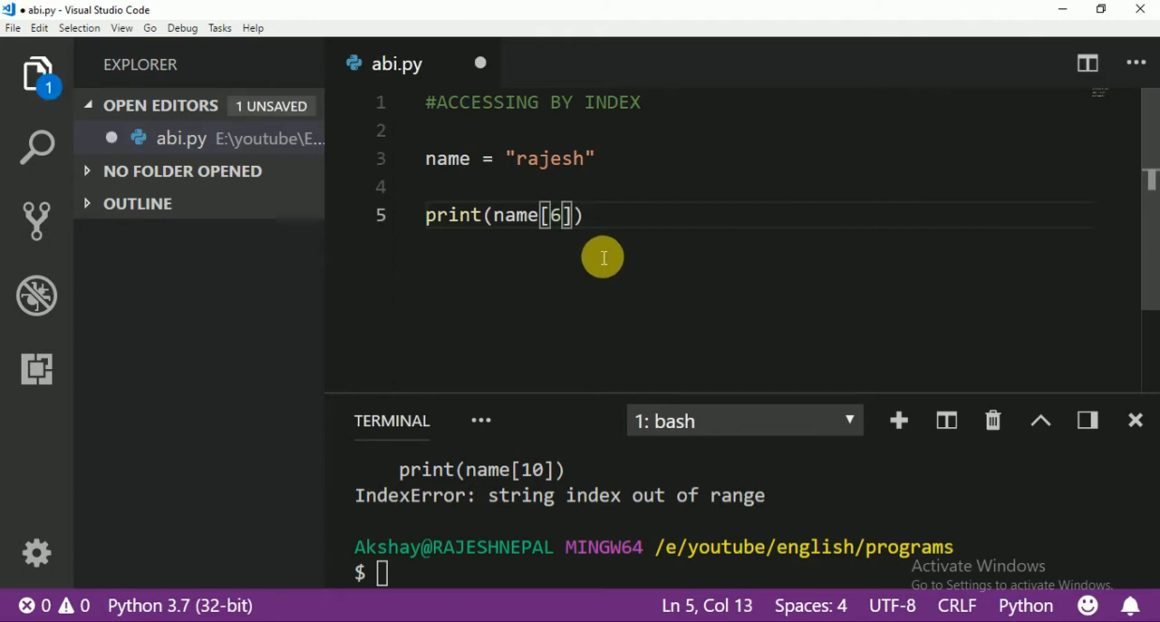
pyautogui.press('Backspace')
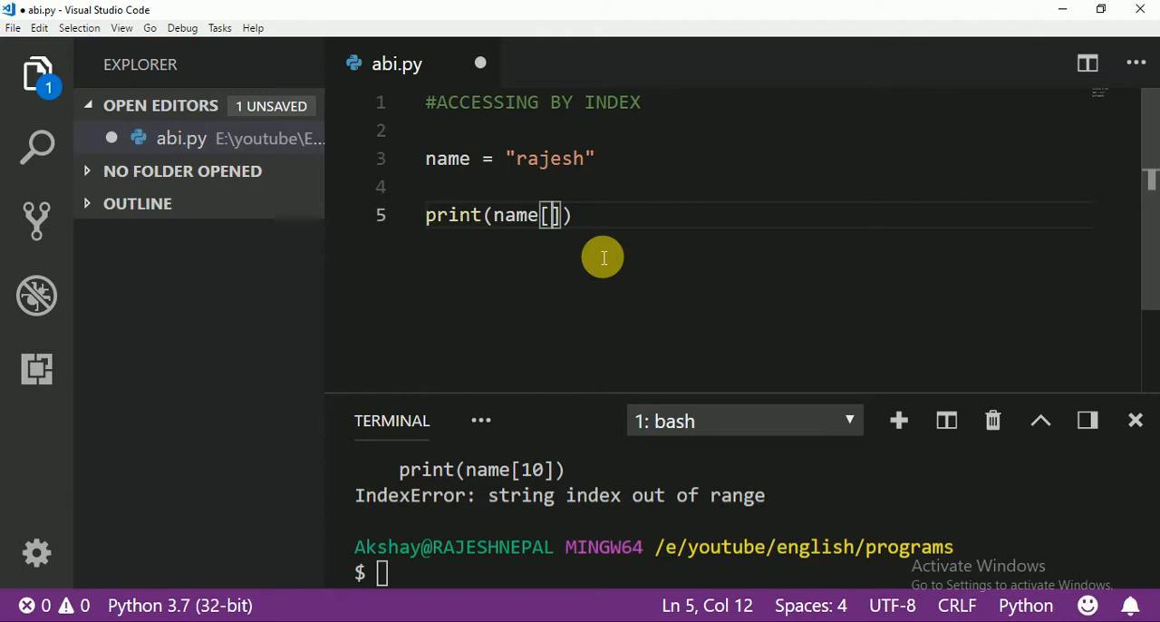
pyautogui.write('5')
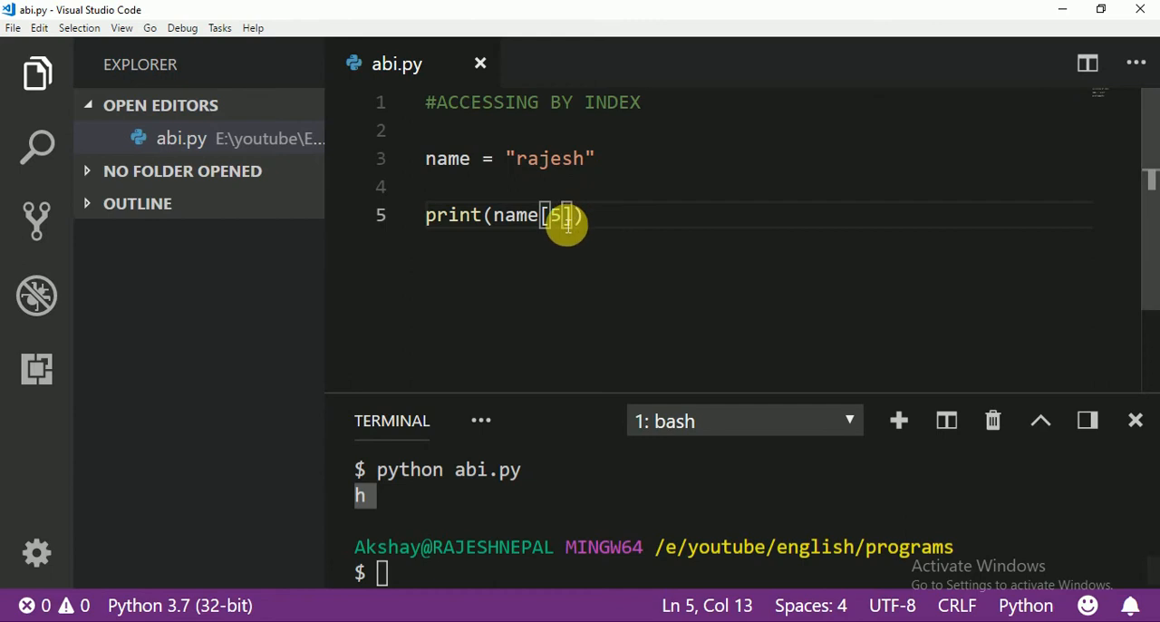
pyautogui.write('6')
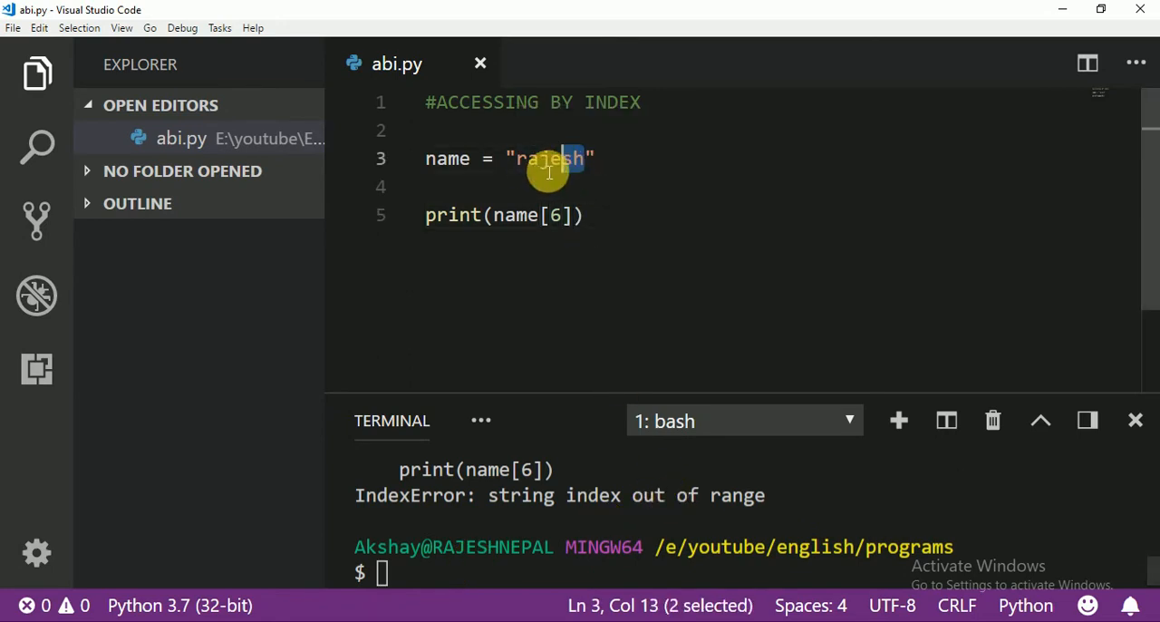
pyautogui.click(557, 214)
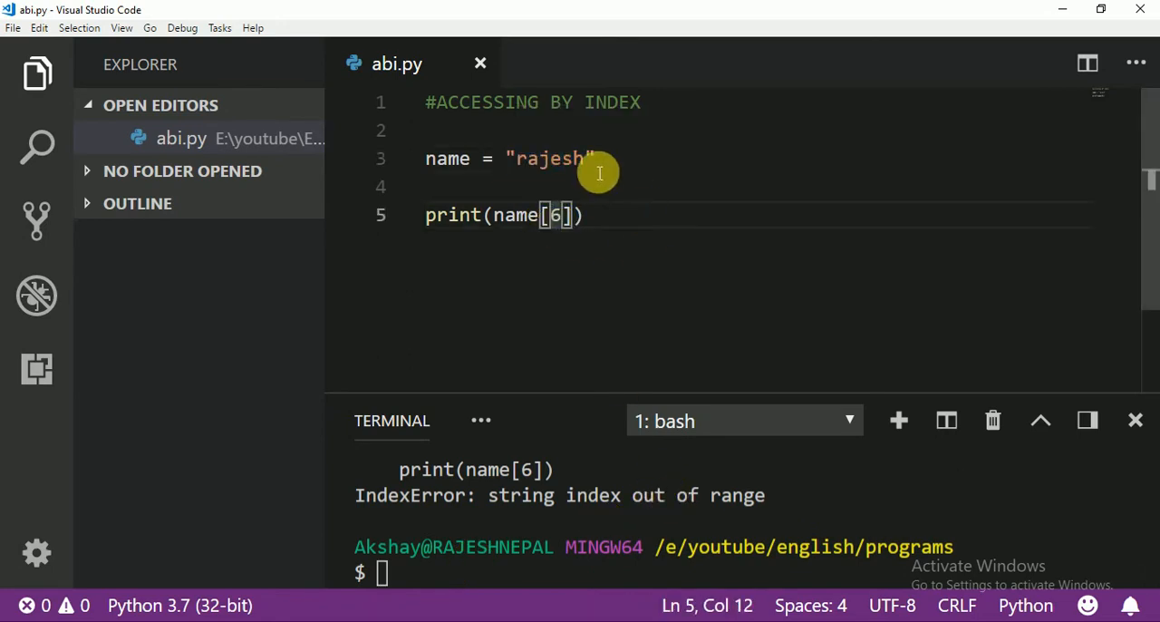
pyautogui.moveTo(569, 237)
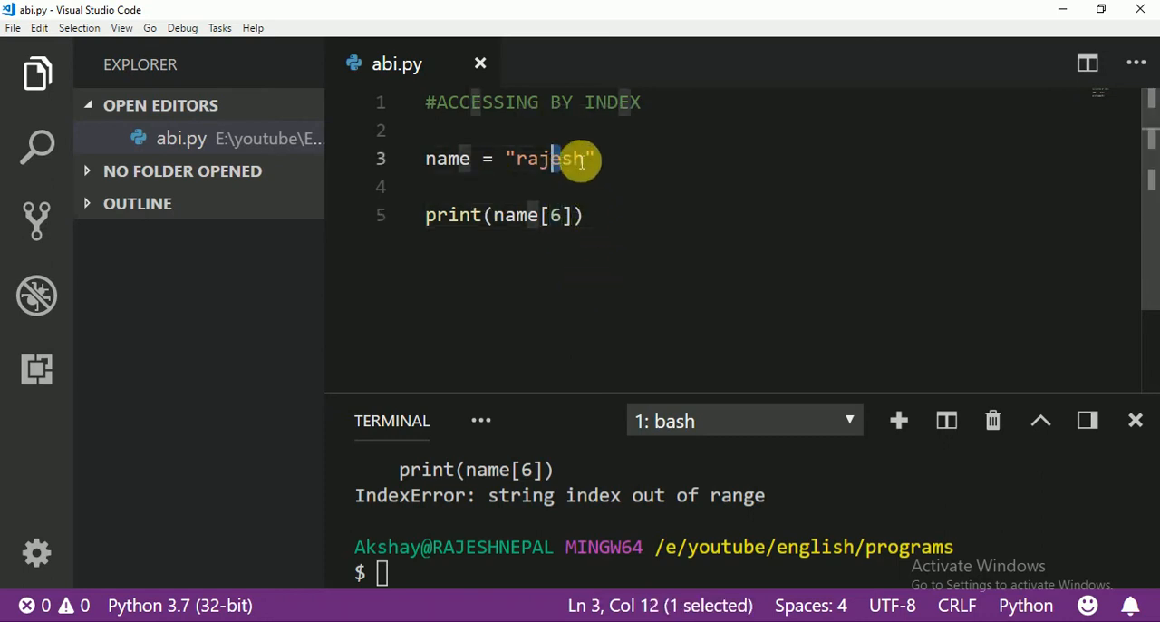
pyautogui.moveTo(516, 215)
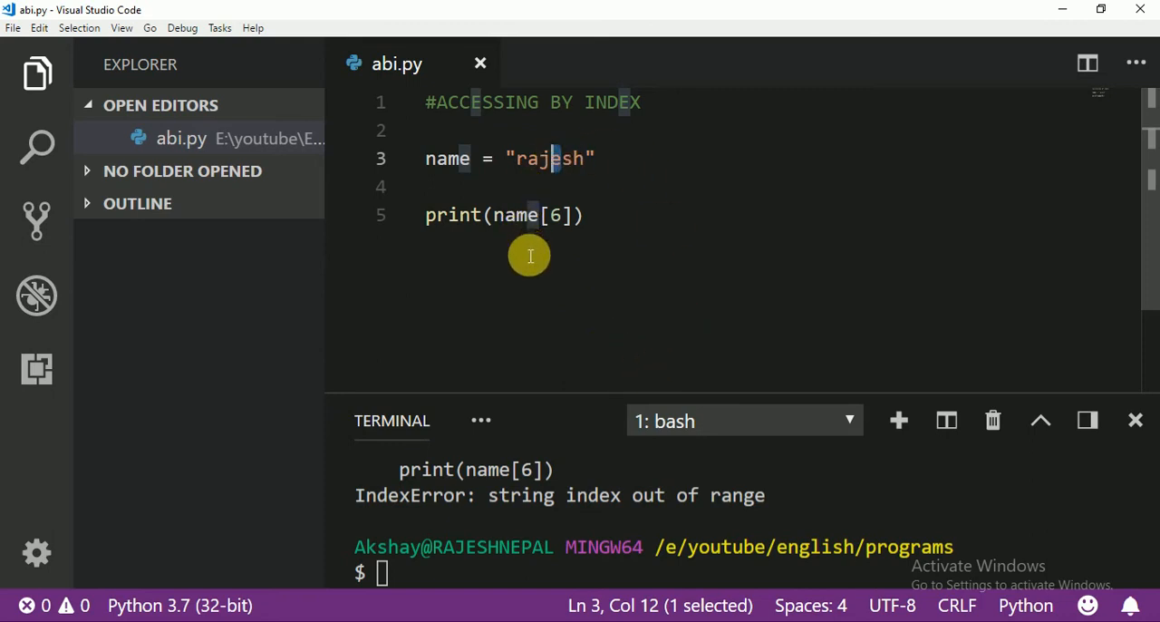
pyautogui.moveTo(532, 267)
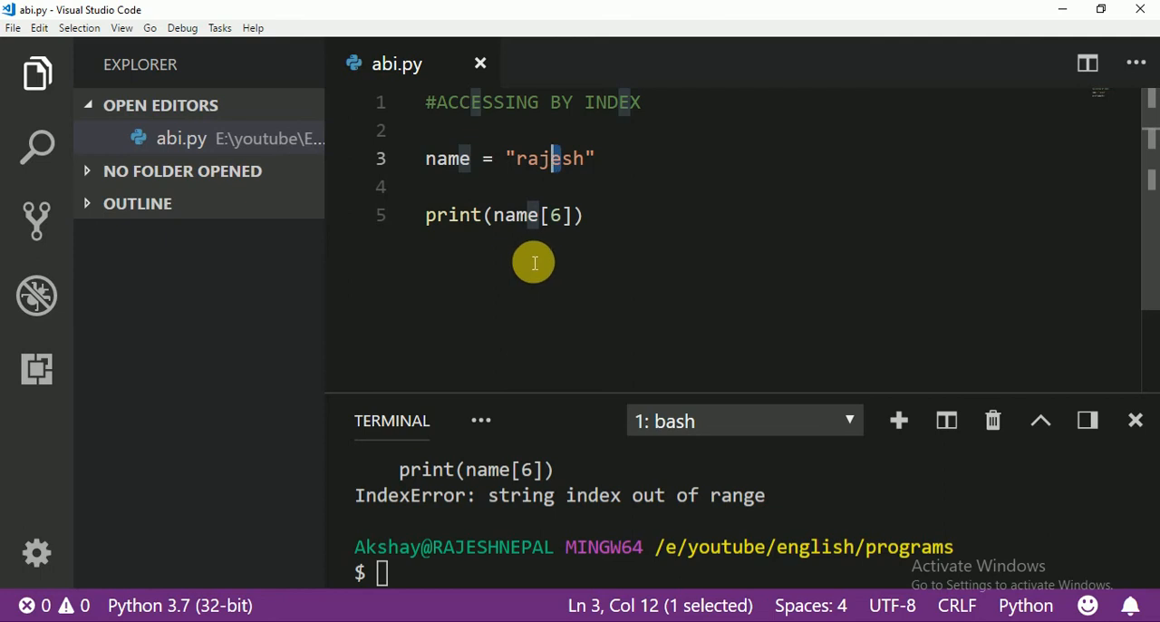
pyautogui.moveTo(576, 261)
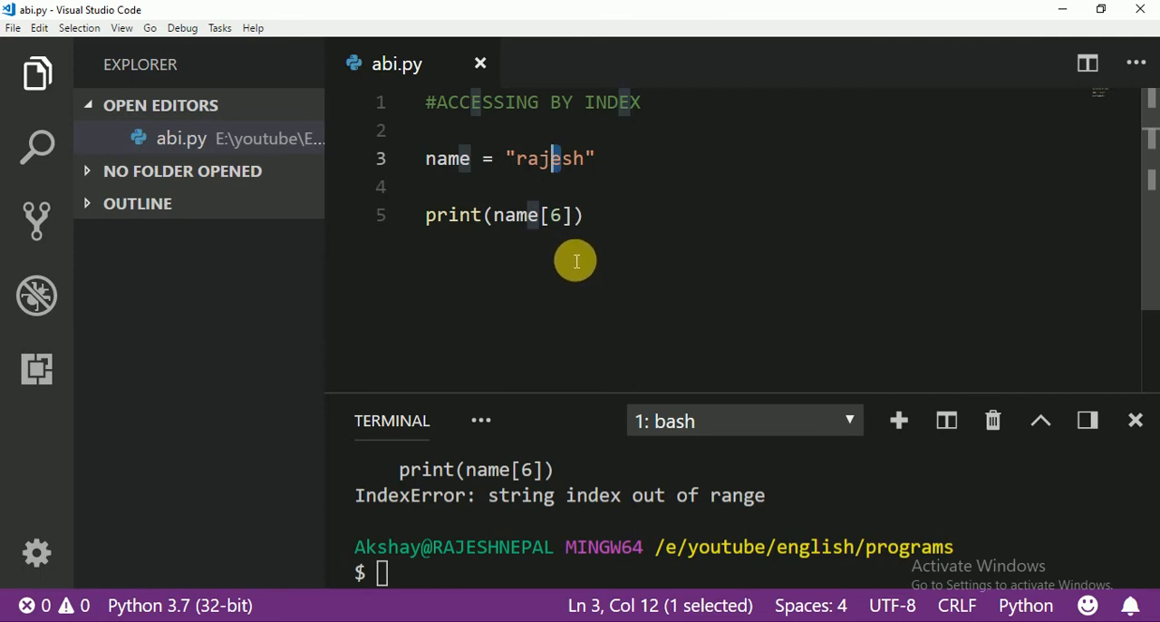
pyautogui.click(580, 215)
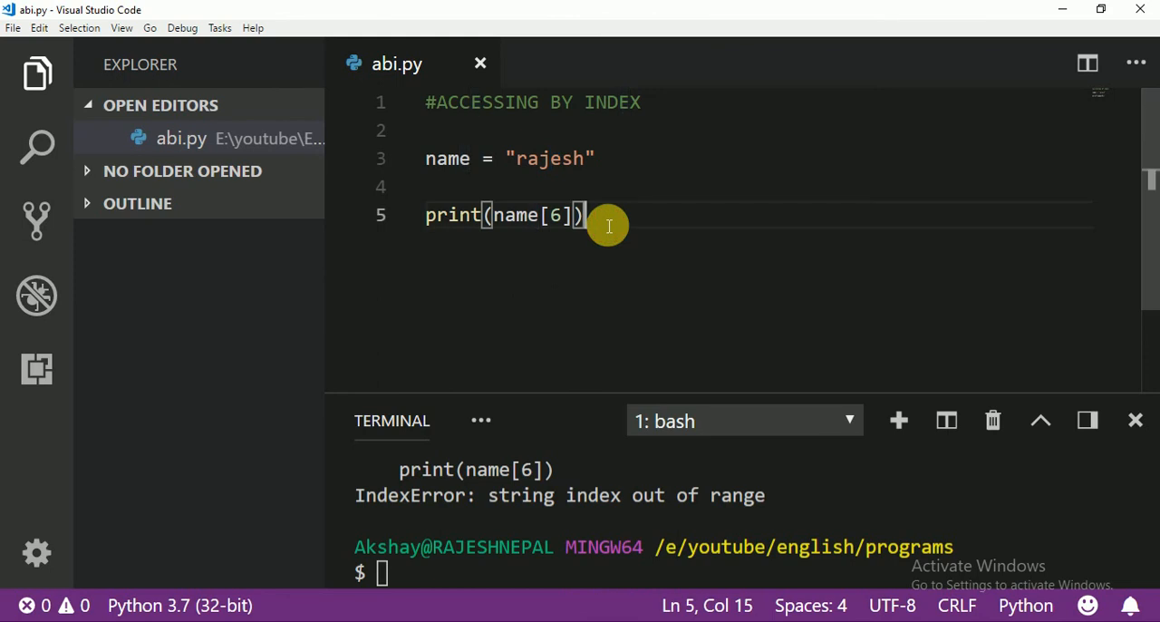
pyautogui.moveTo(587, 215); pyautogui.dragTo(426, 130)
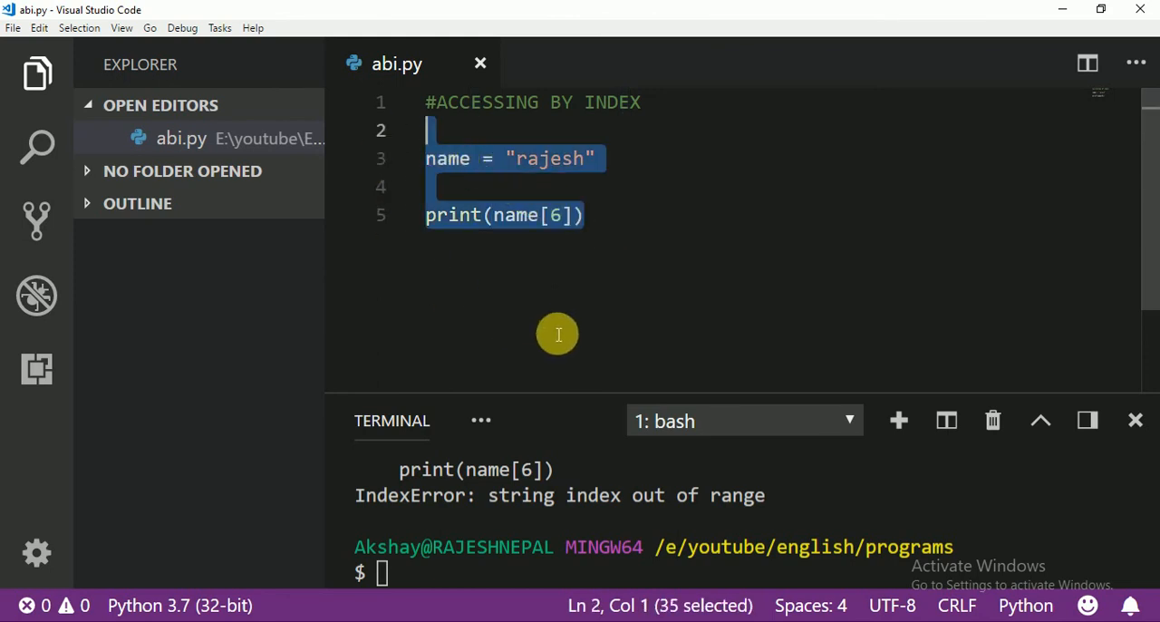